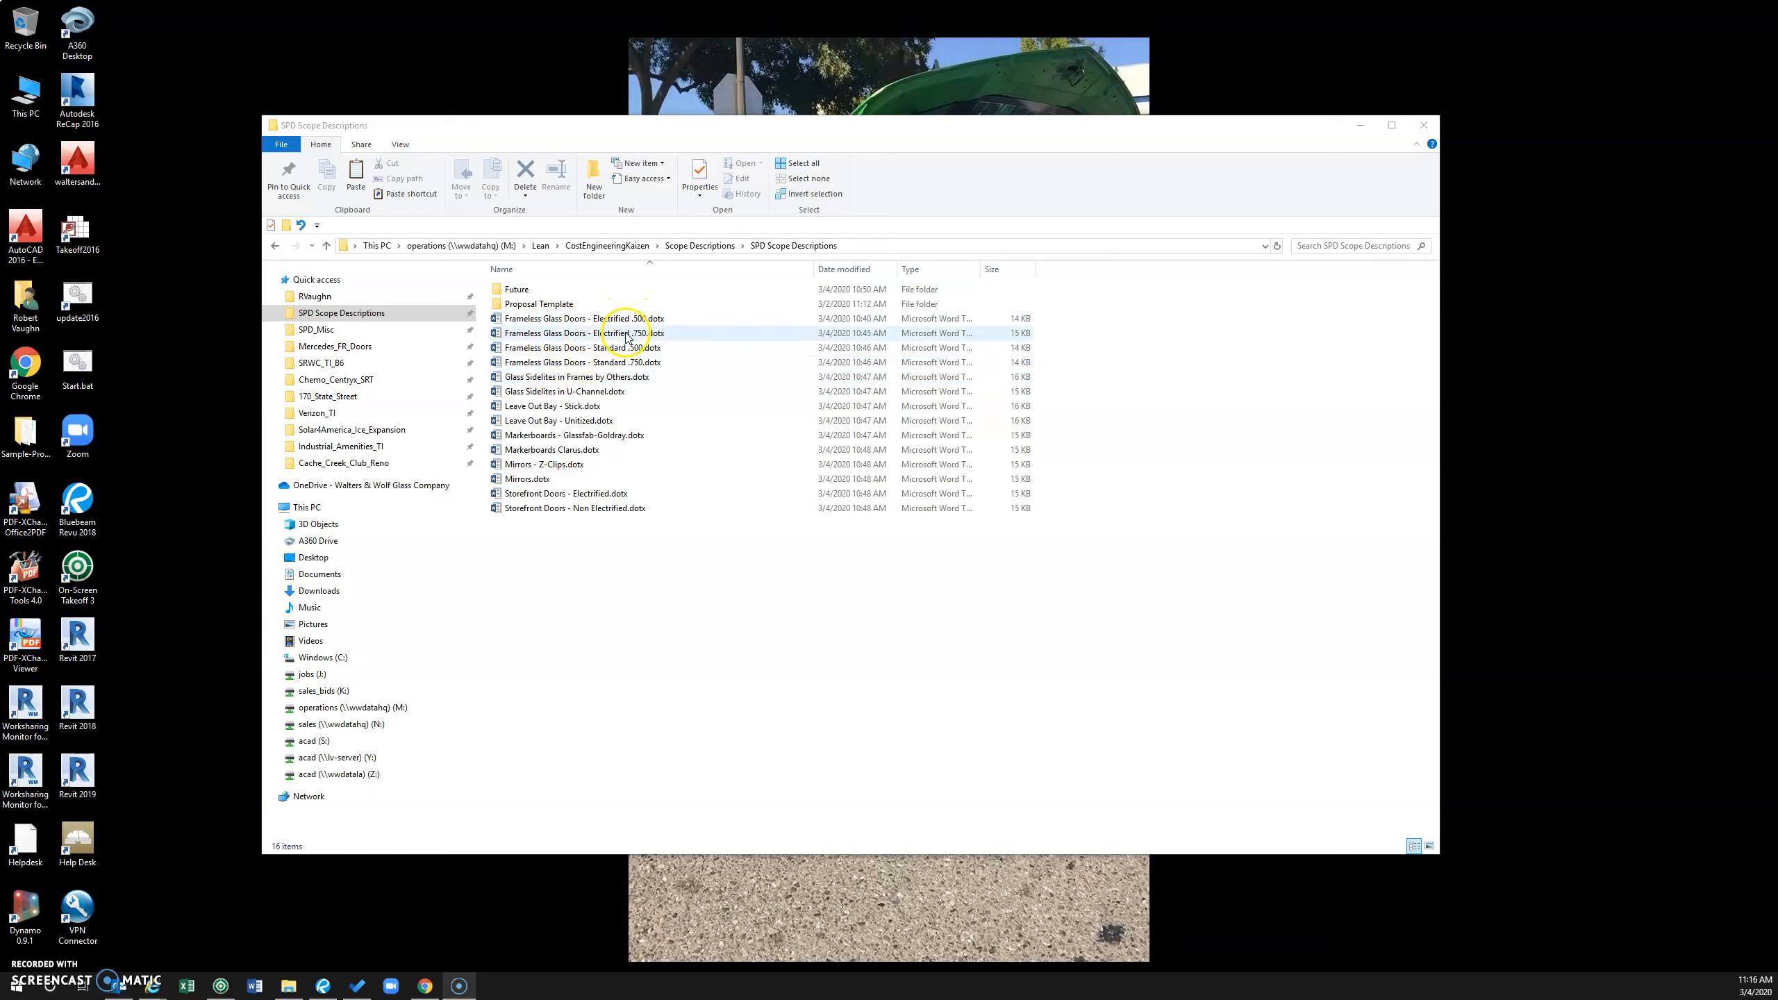
Open the Frameless Glass Doors - Electrified .500.dotx template as a new document in Word.
left_click(575, 507)
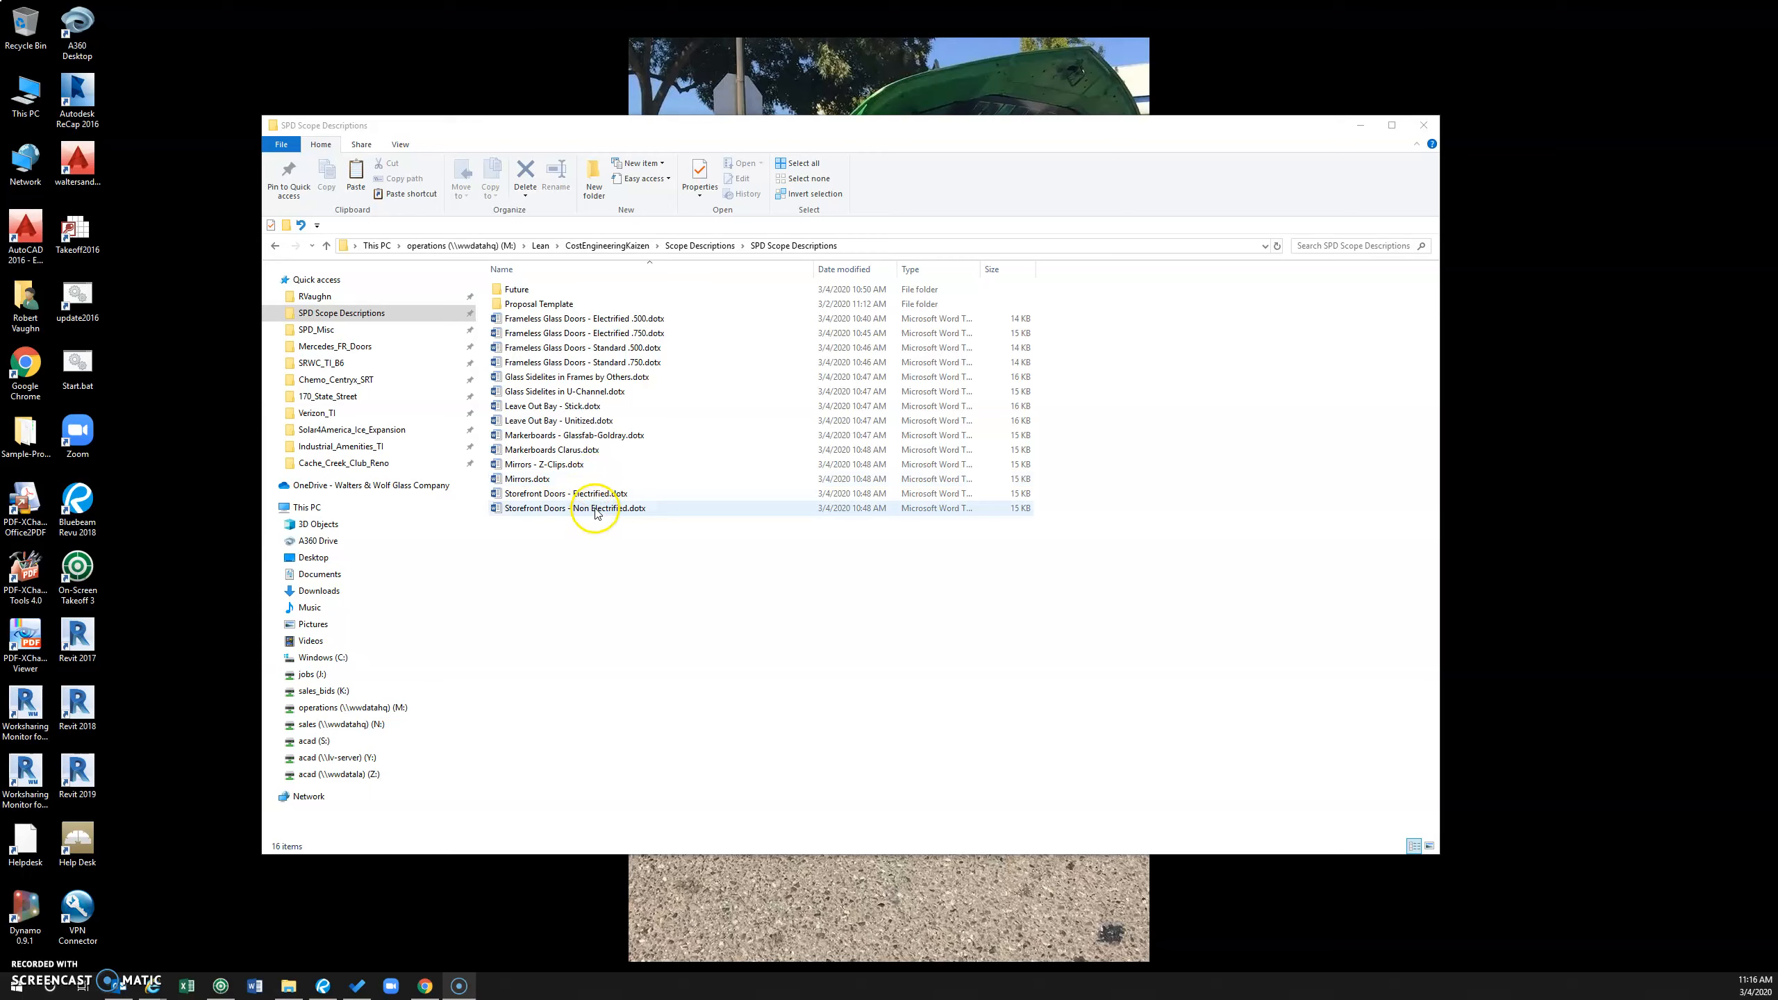
left_click(671, 318)
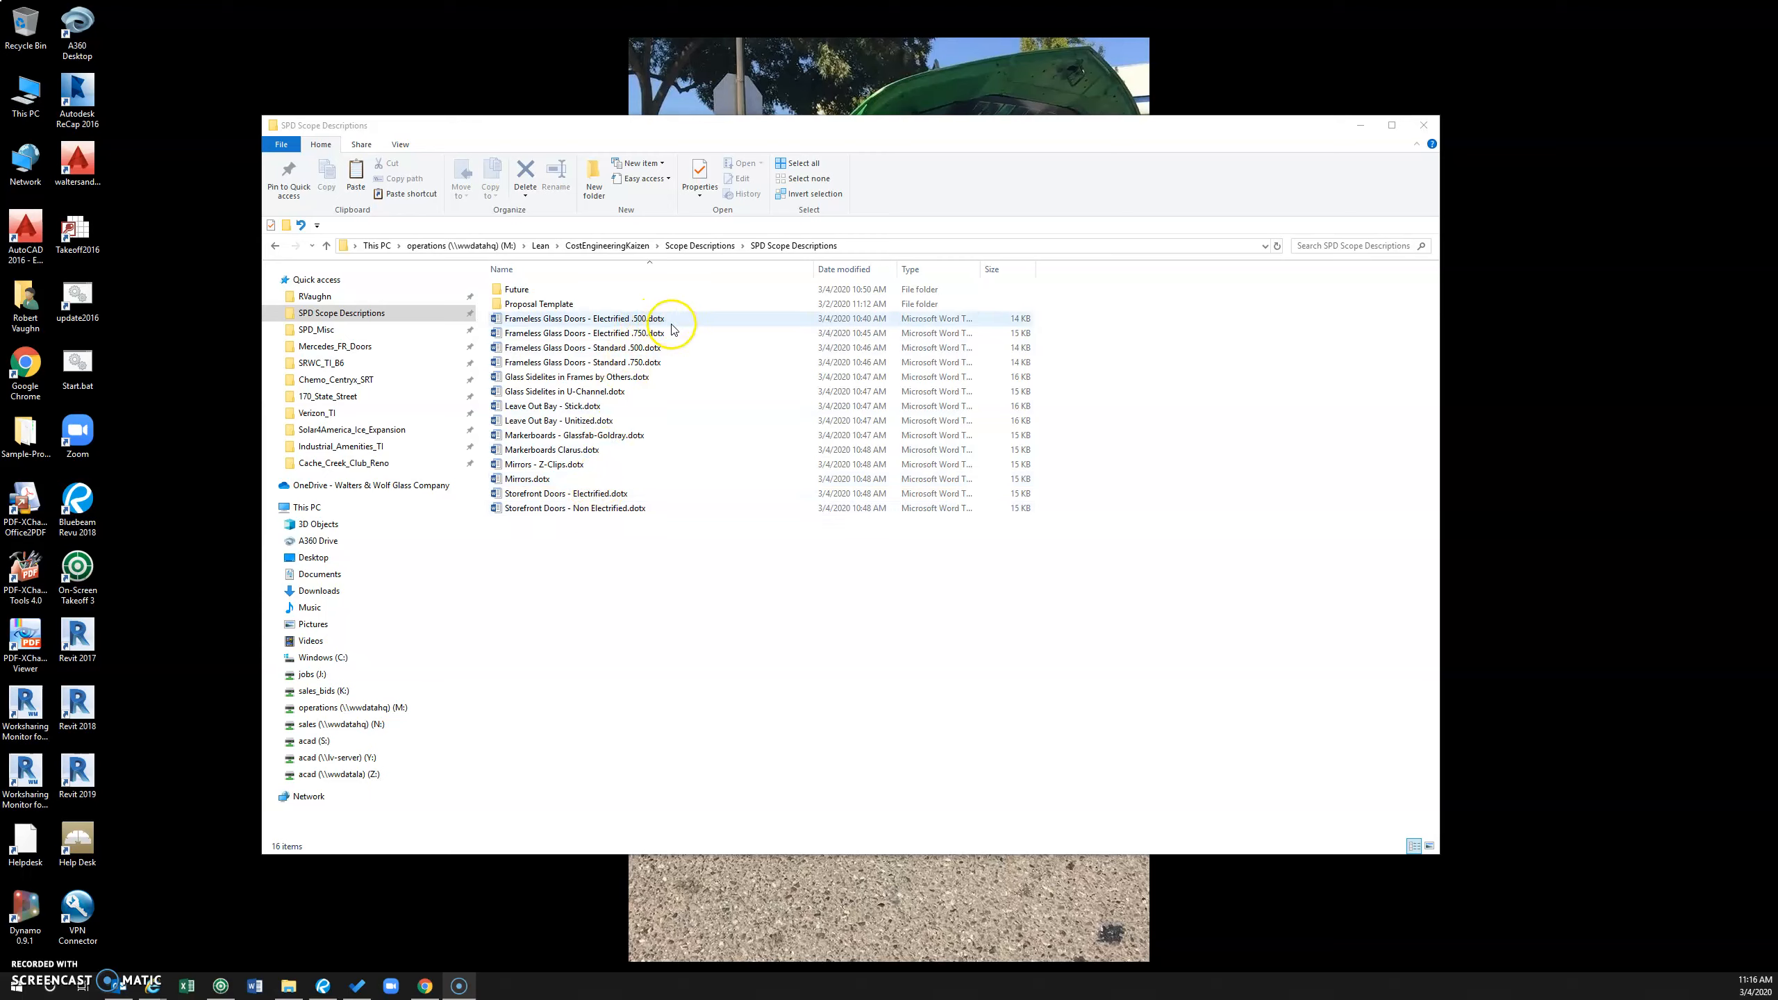
left_click(582, 332)
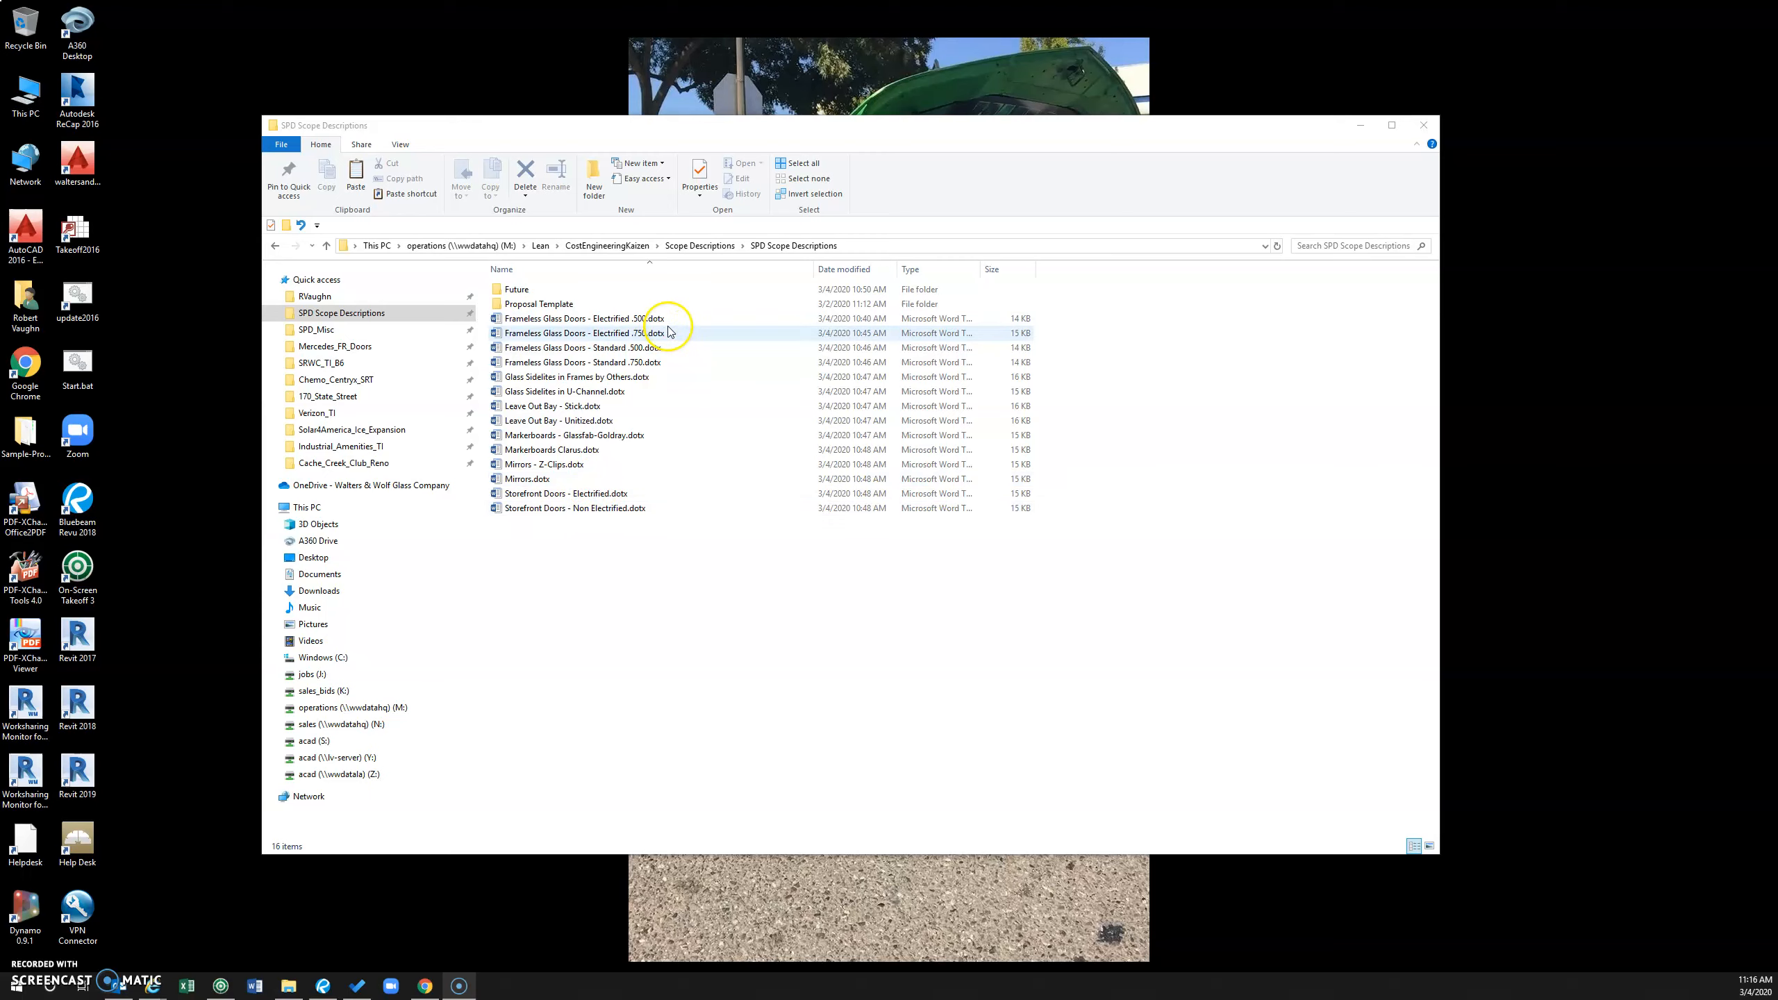
left_click(582, 333)
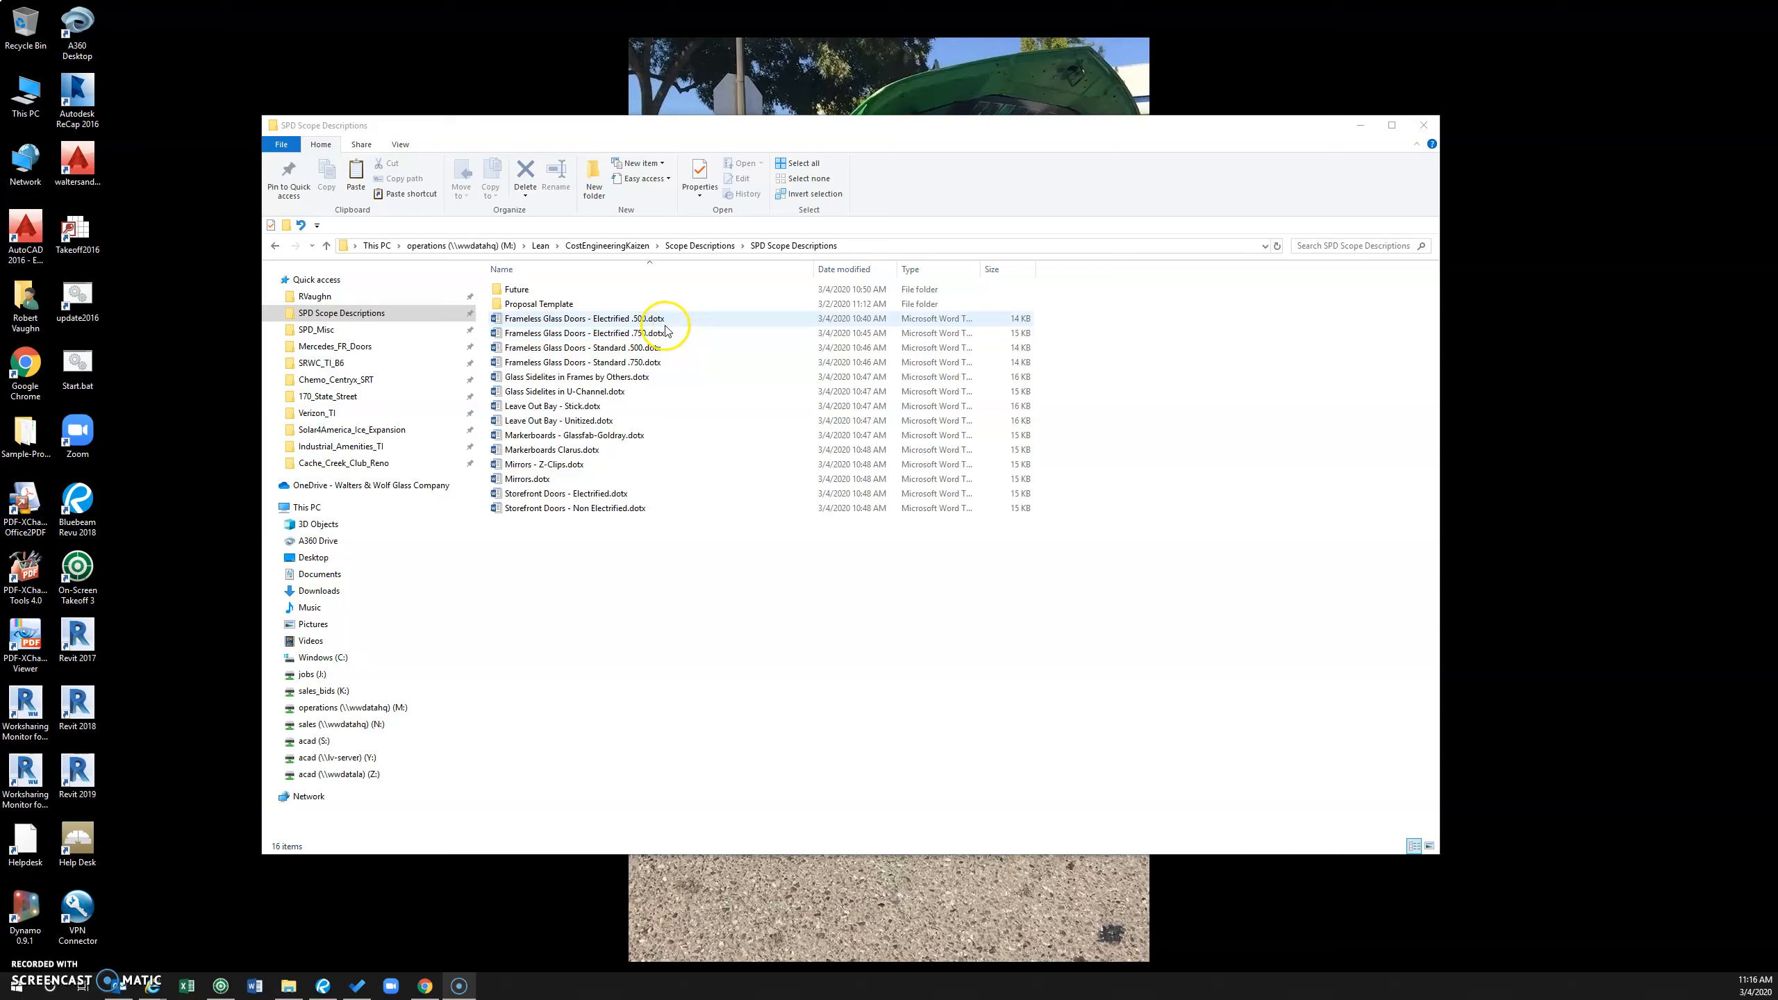
left_click(582, 332)
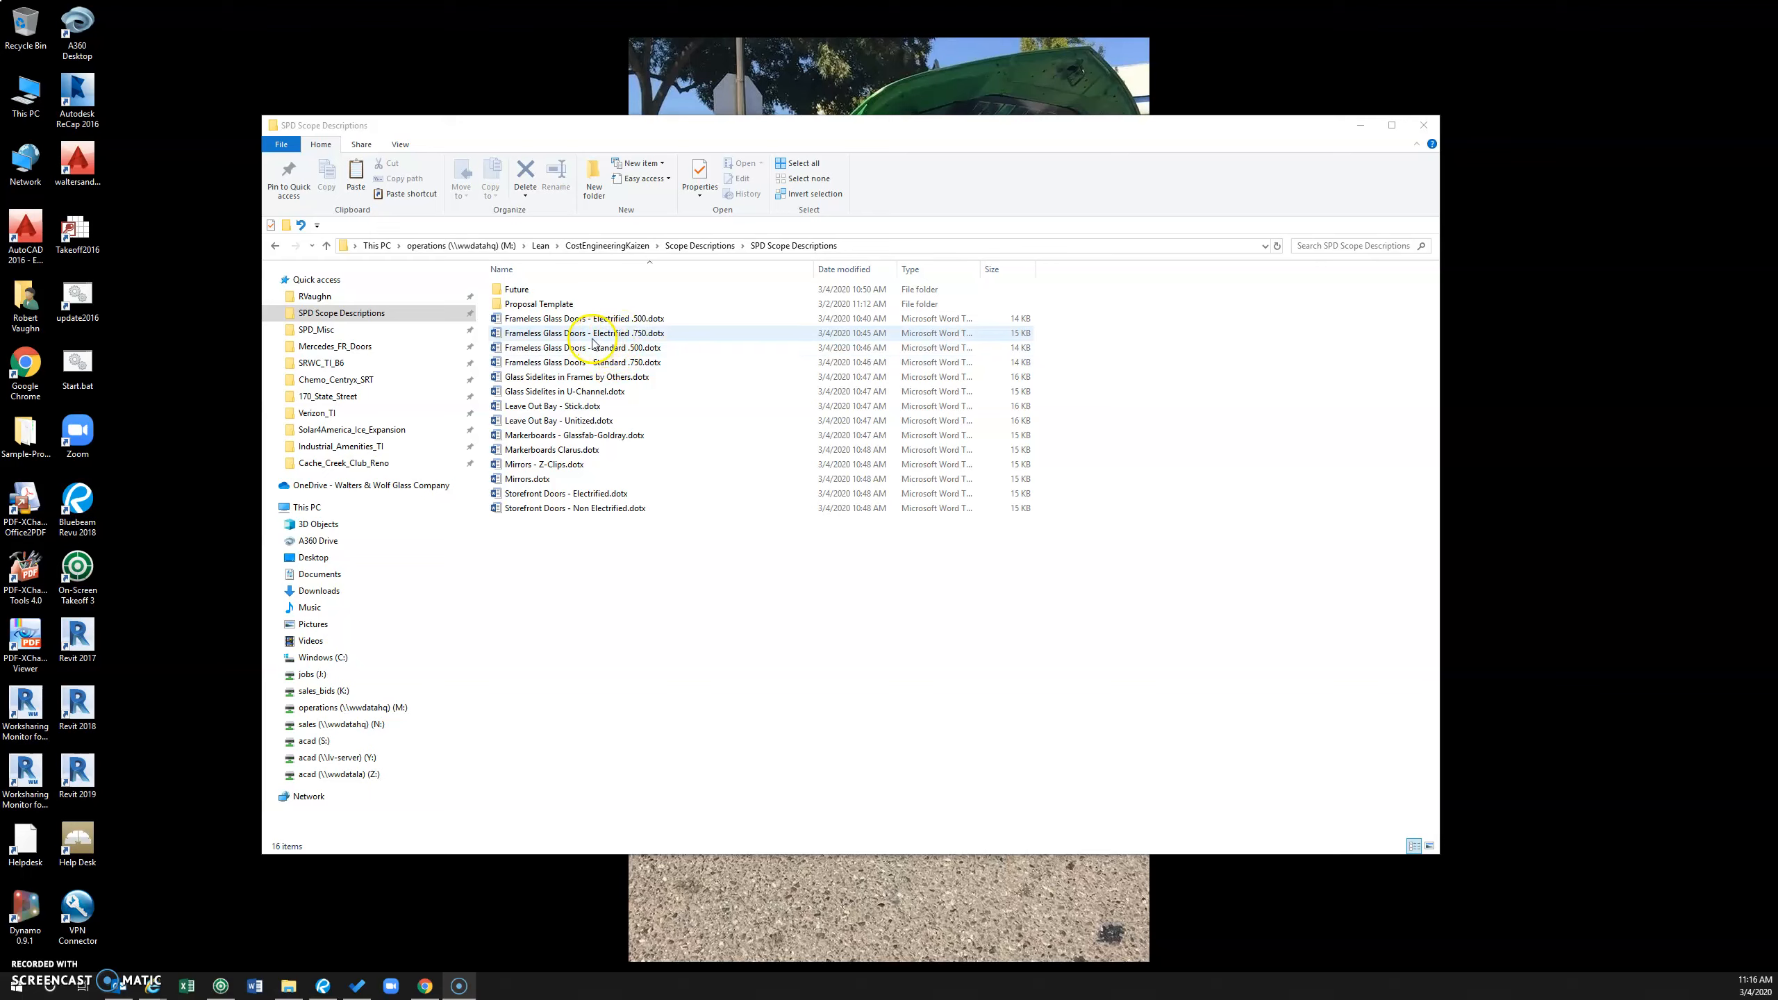
left_click(583, 318)
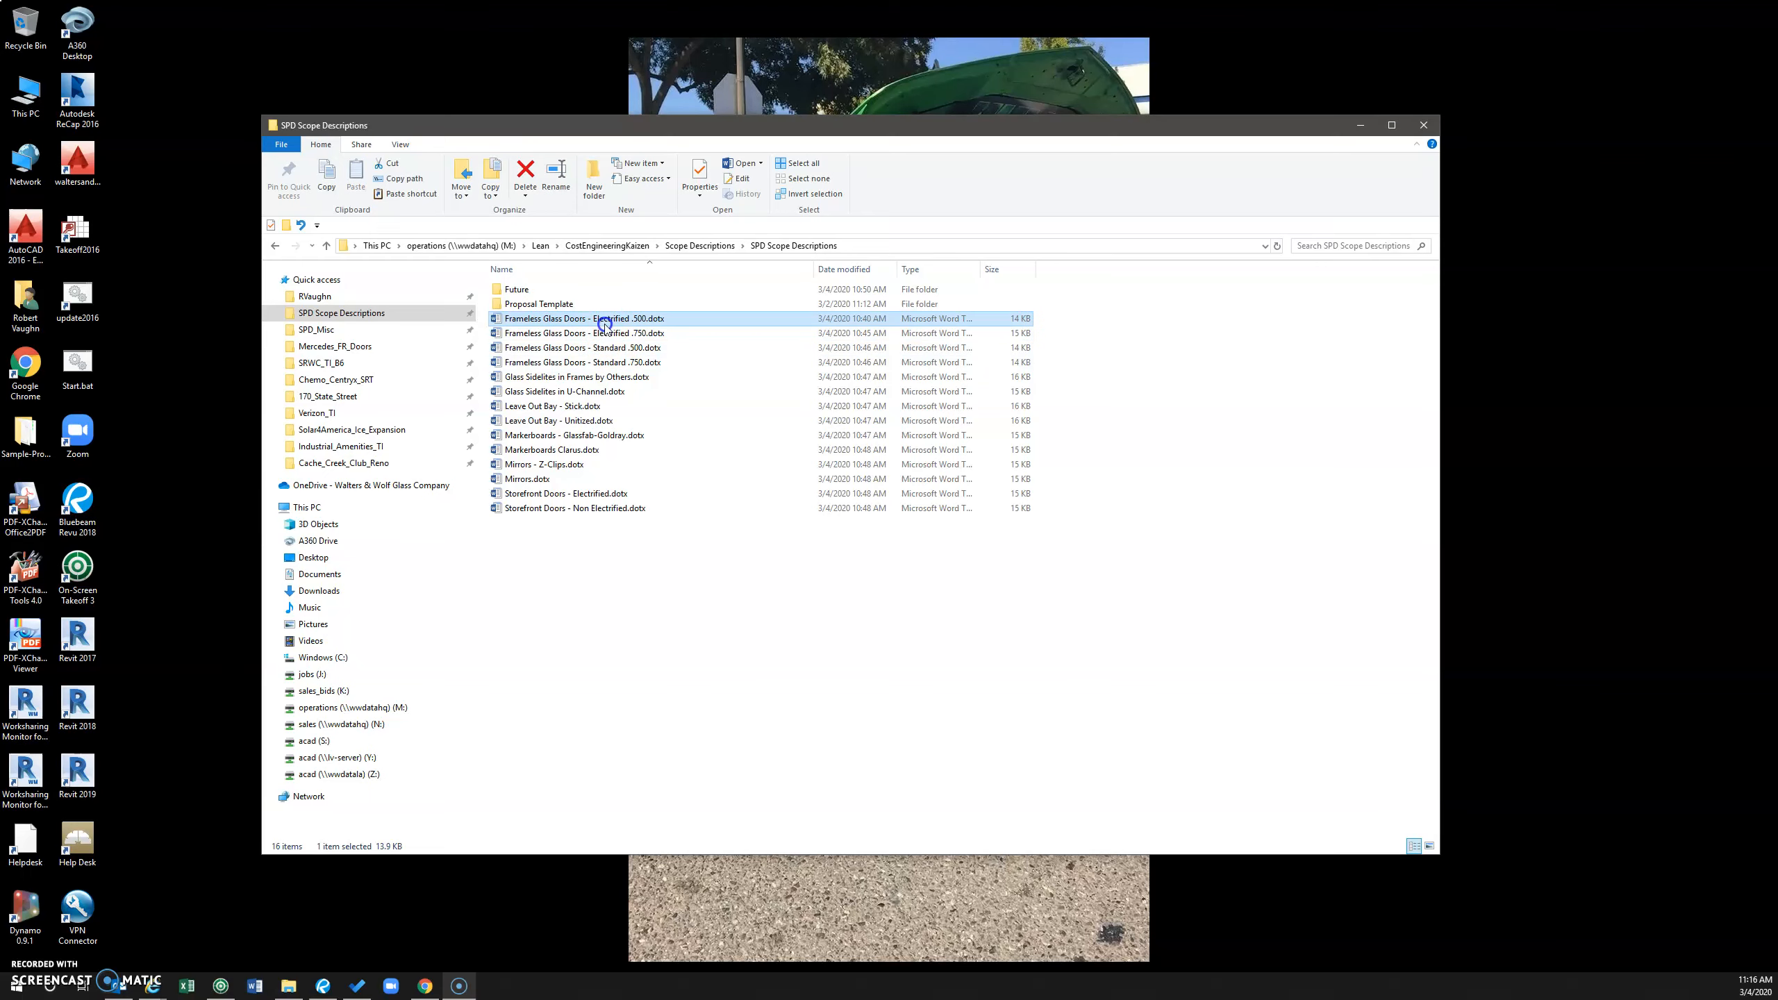
double_click(583, 318)
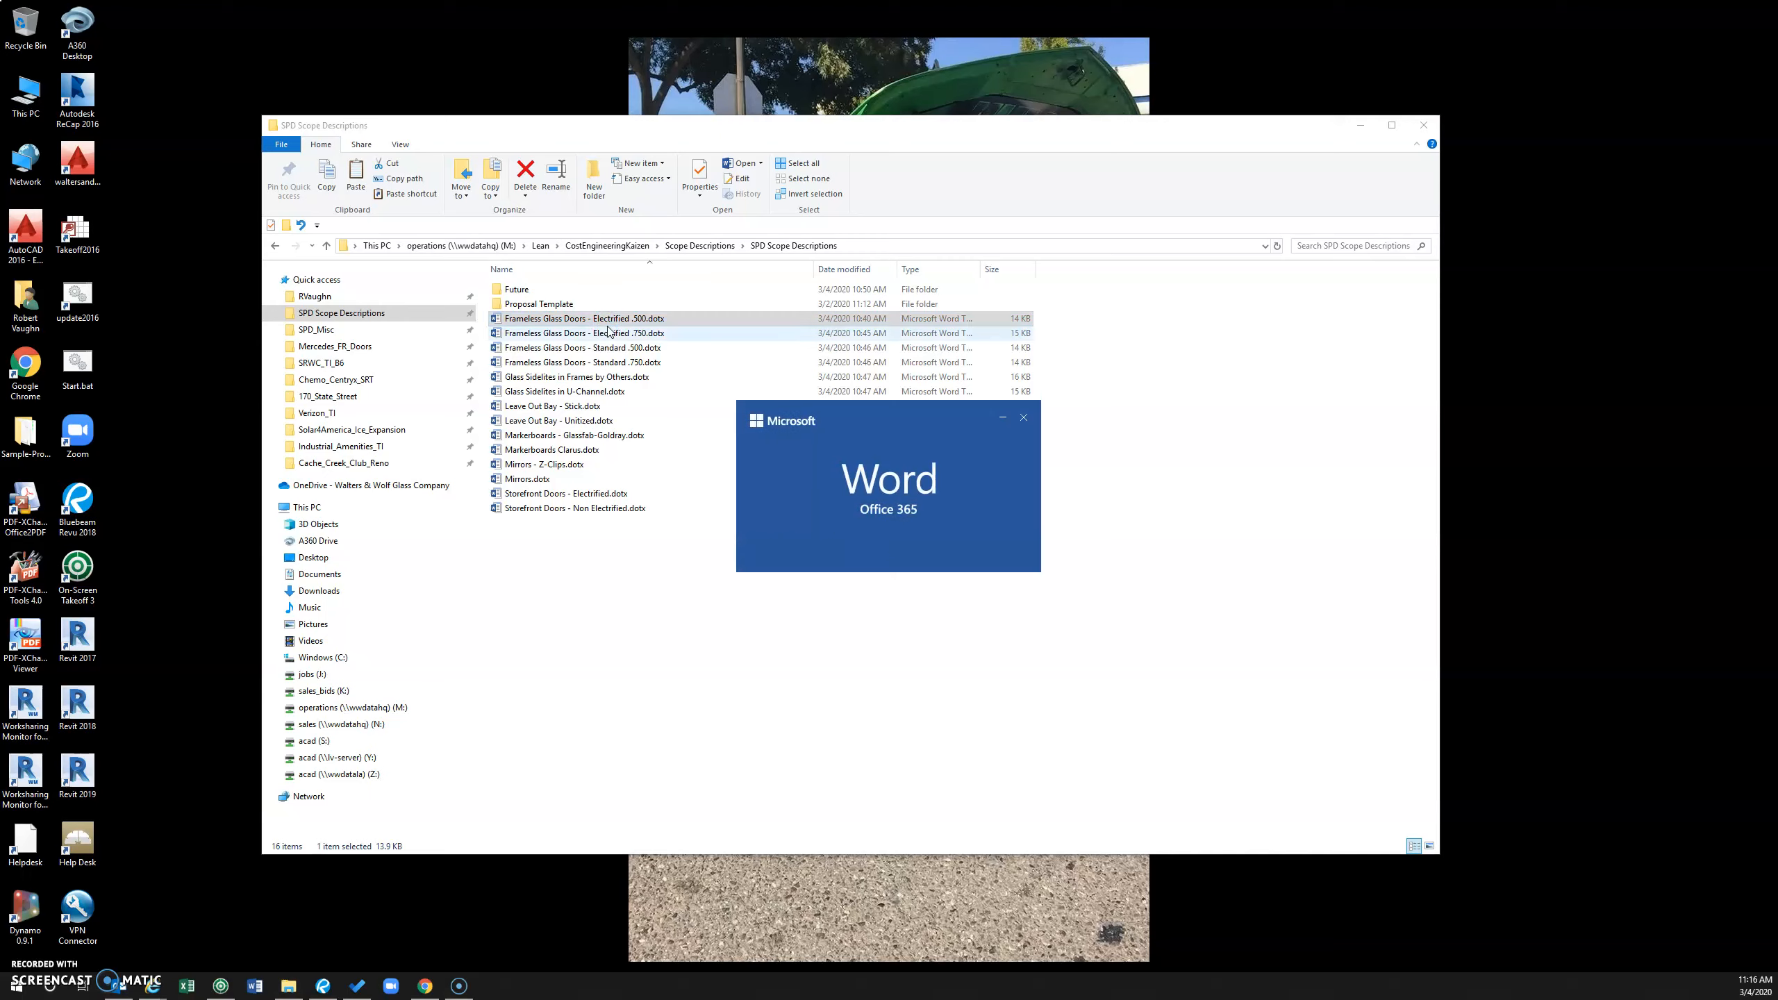
double_click(585, 318)
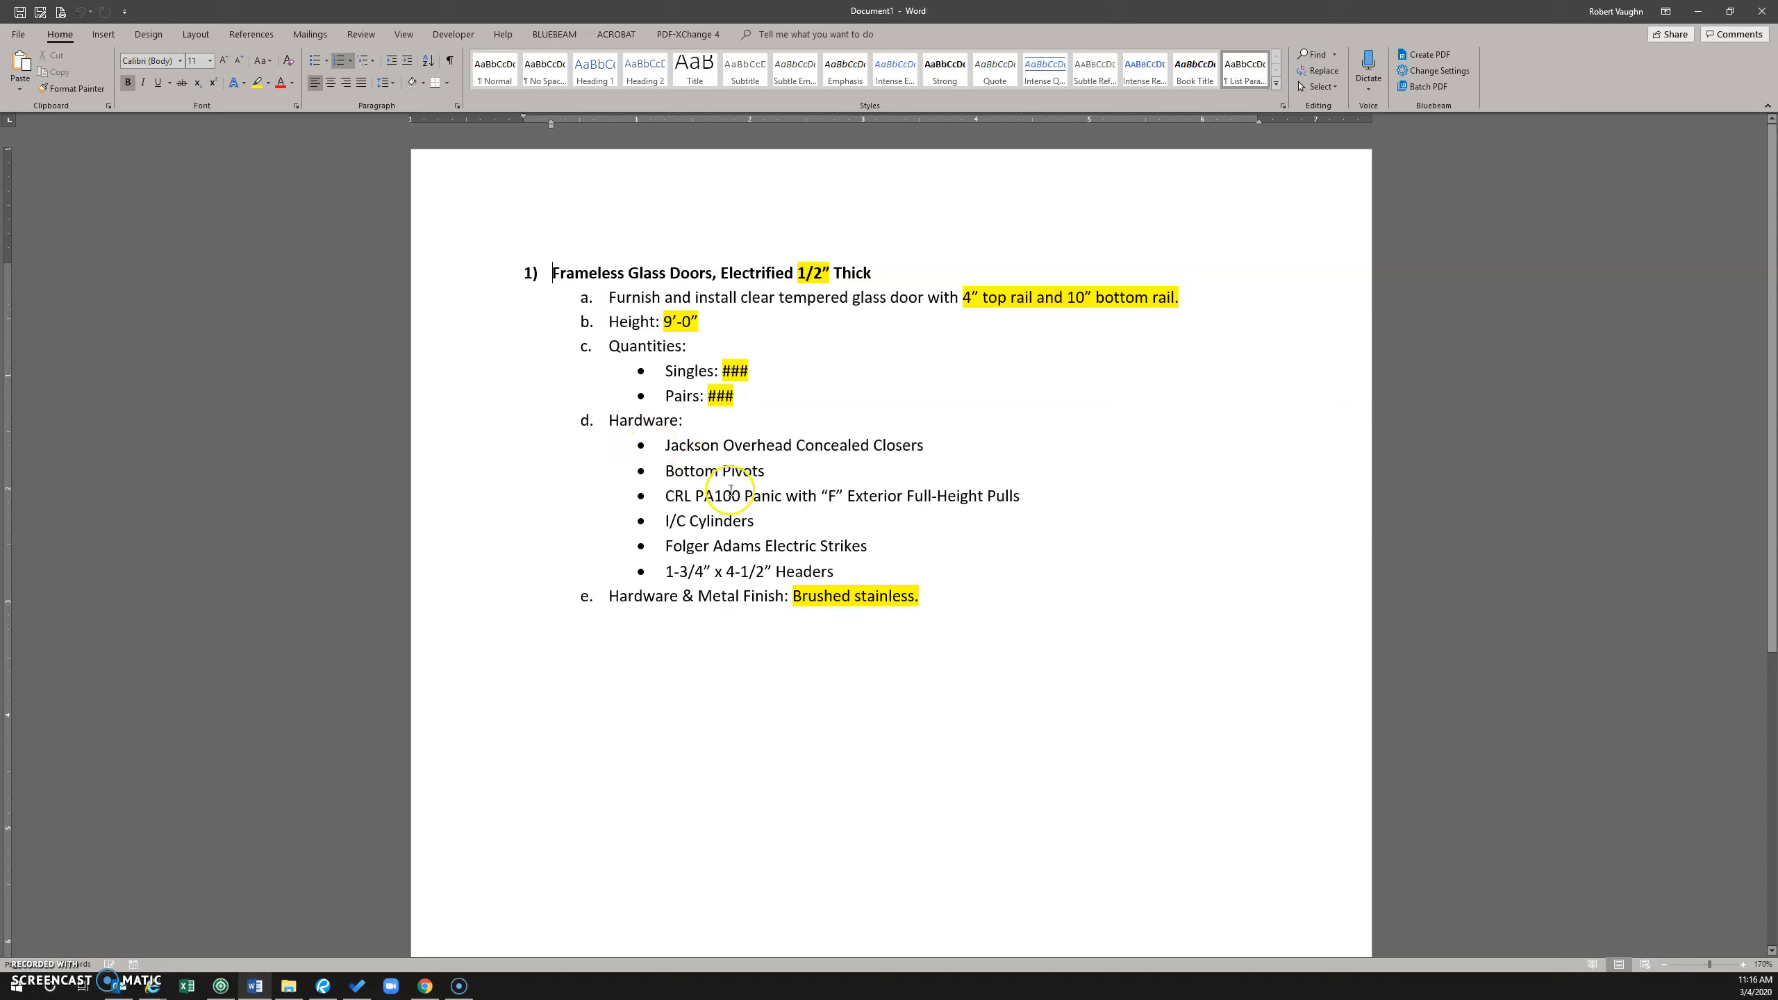
mouse_move(960, 615)
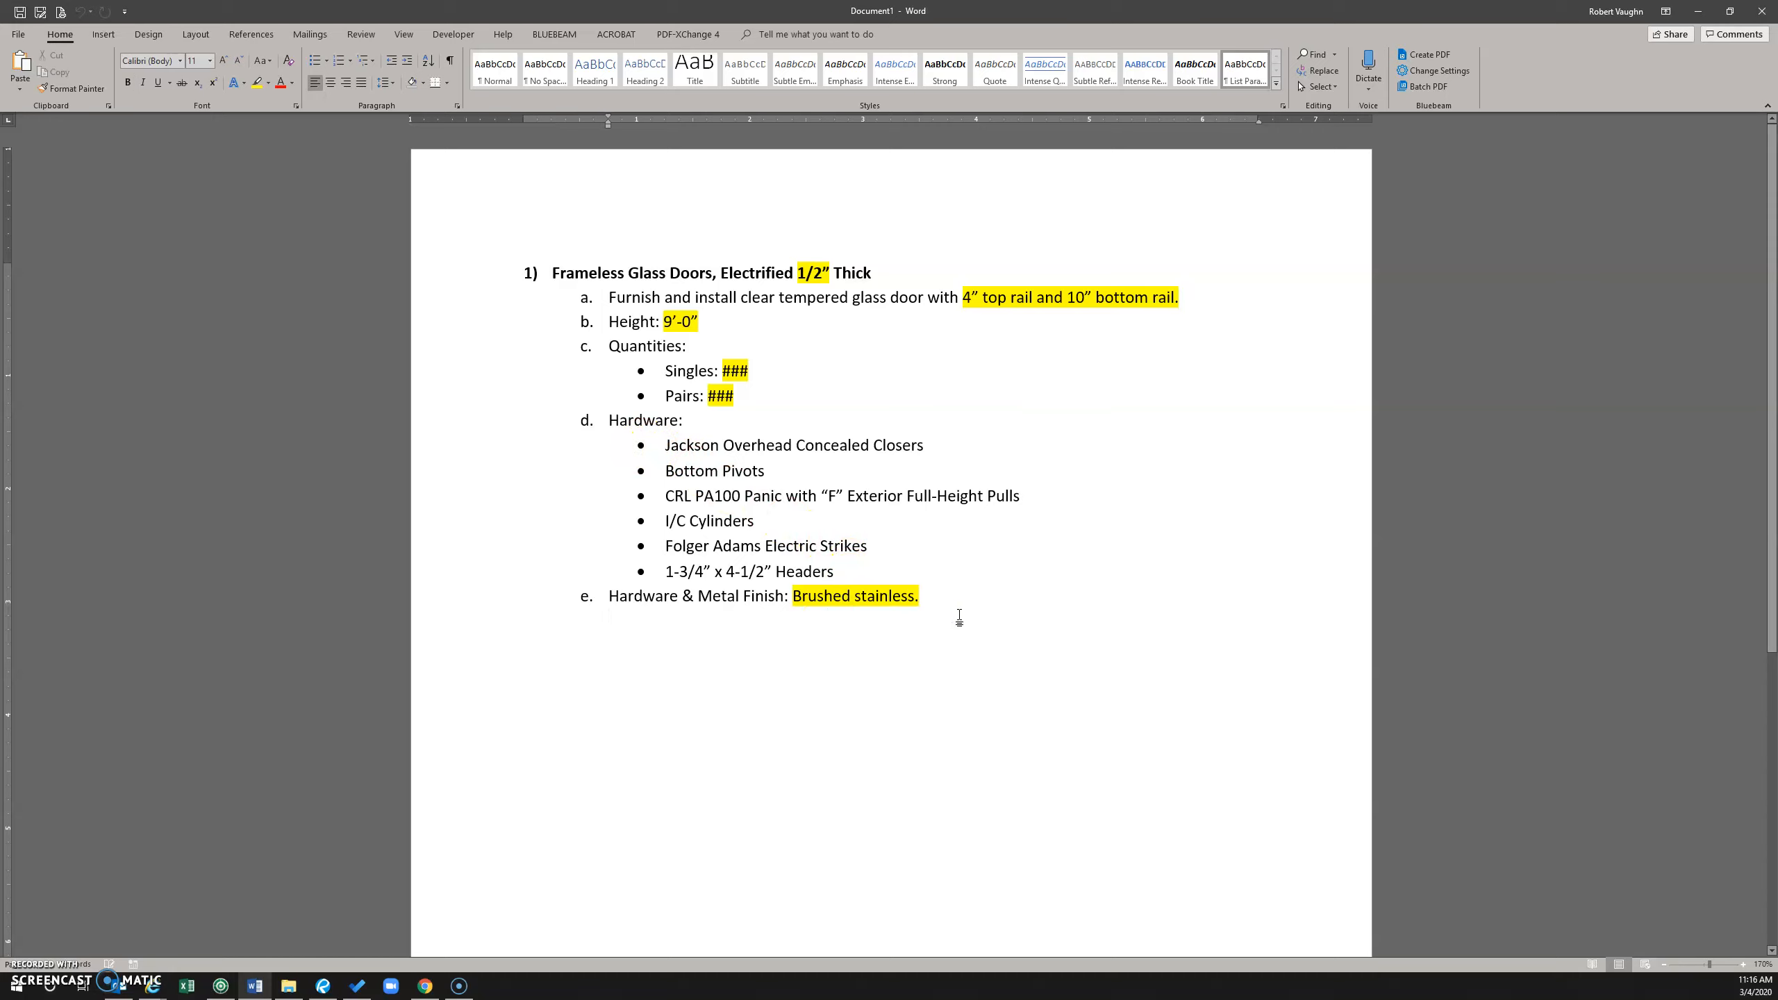
Add an empty list item f. after 'Brushed stainless.' on item e.
key("enter")
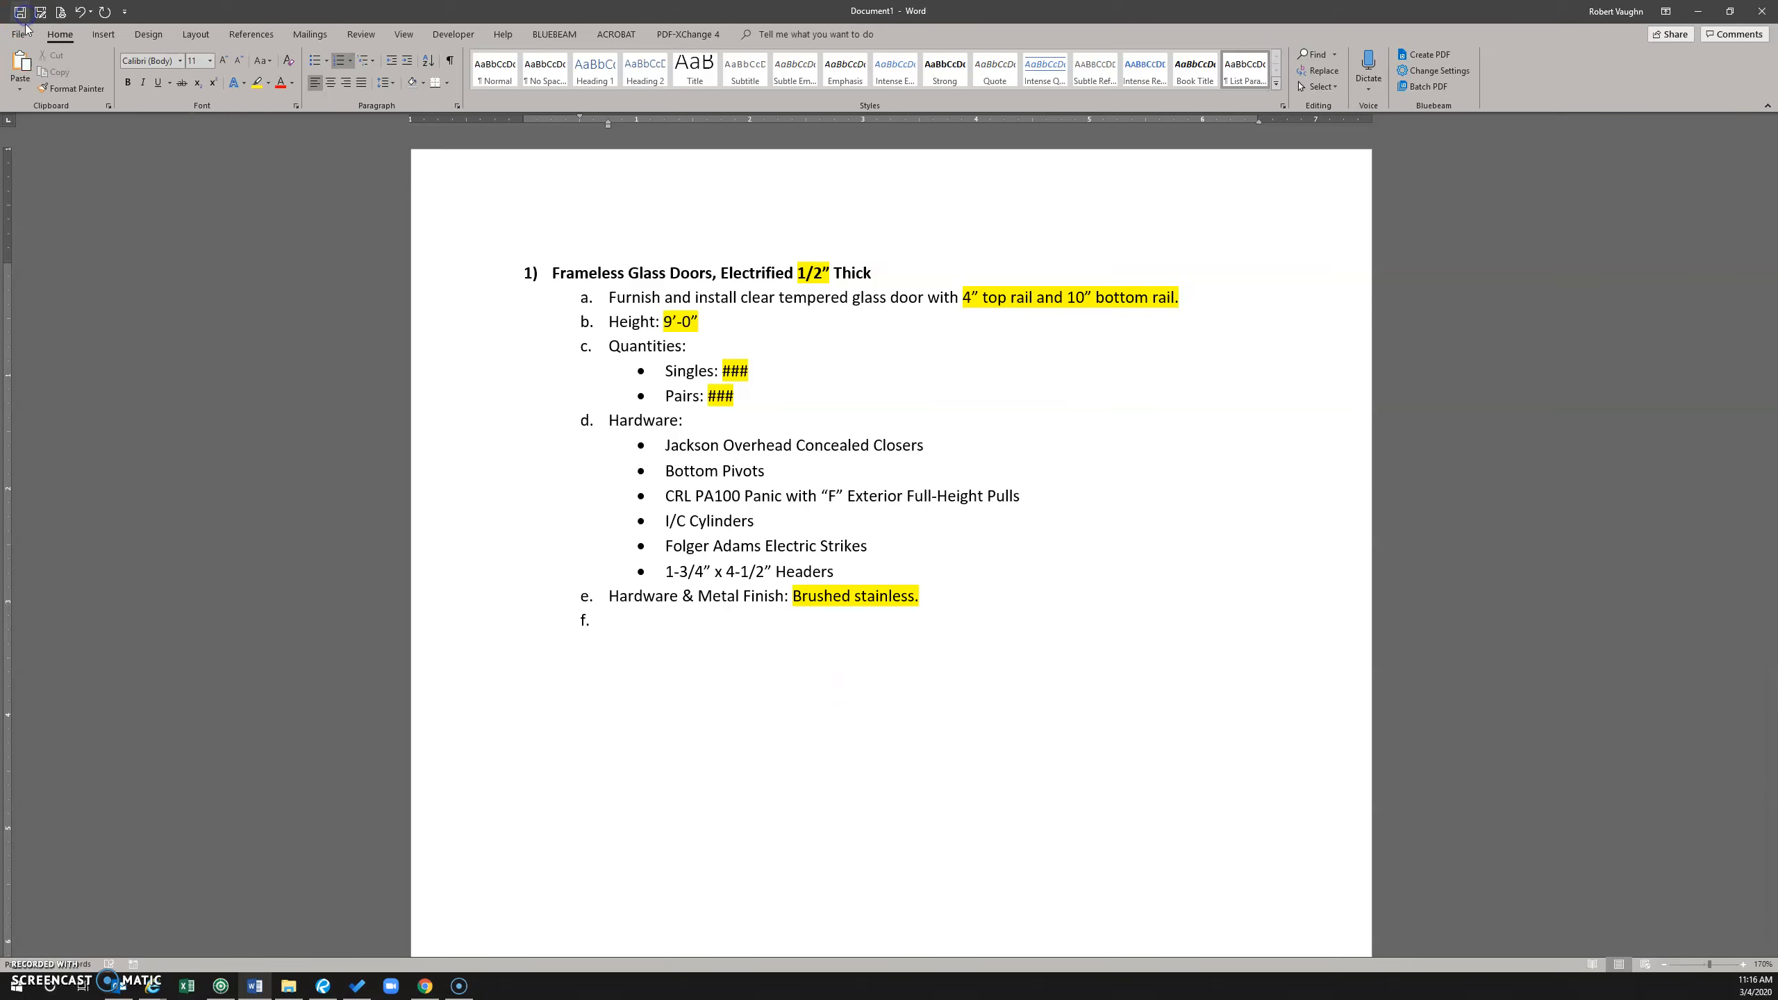
Save the scope over the original Electrified .500.dotx template via Save As and Browse.
left_click(20, 11)
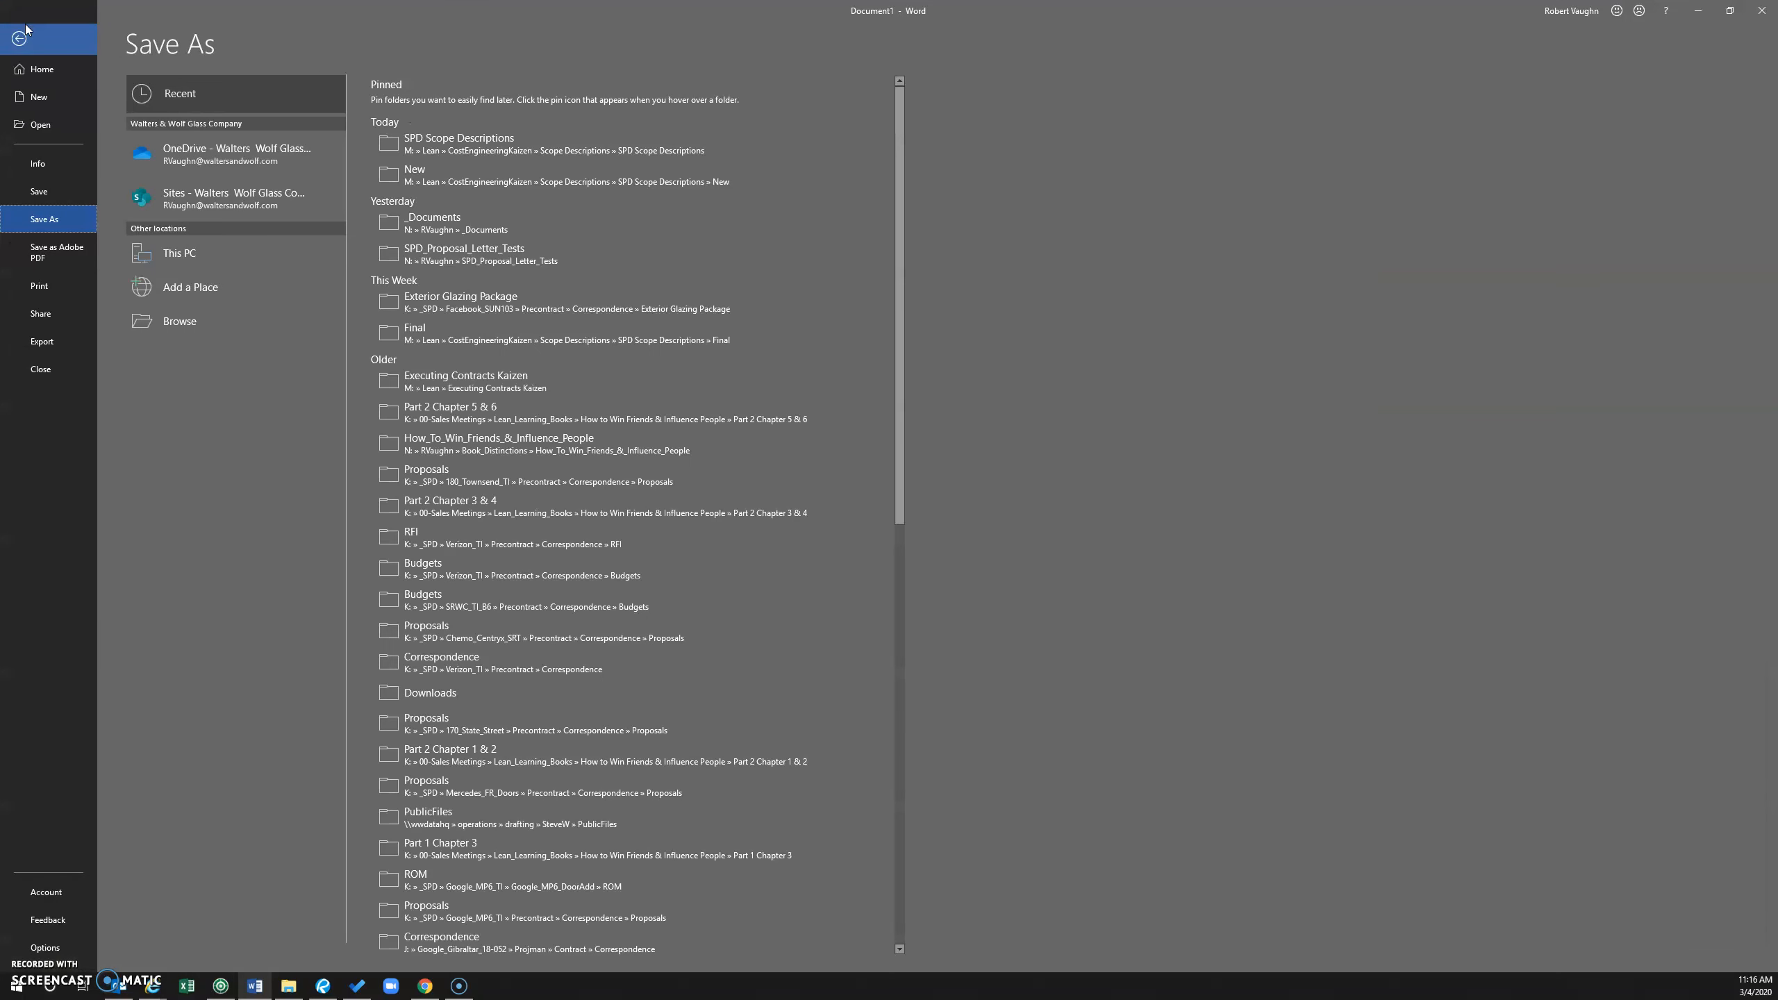
mouse_move(219, 344)
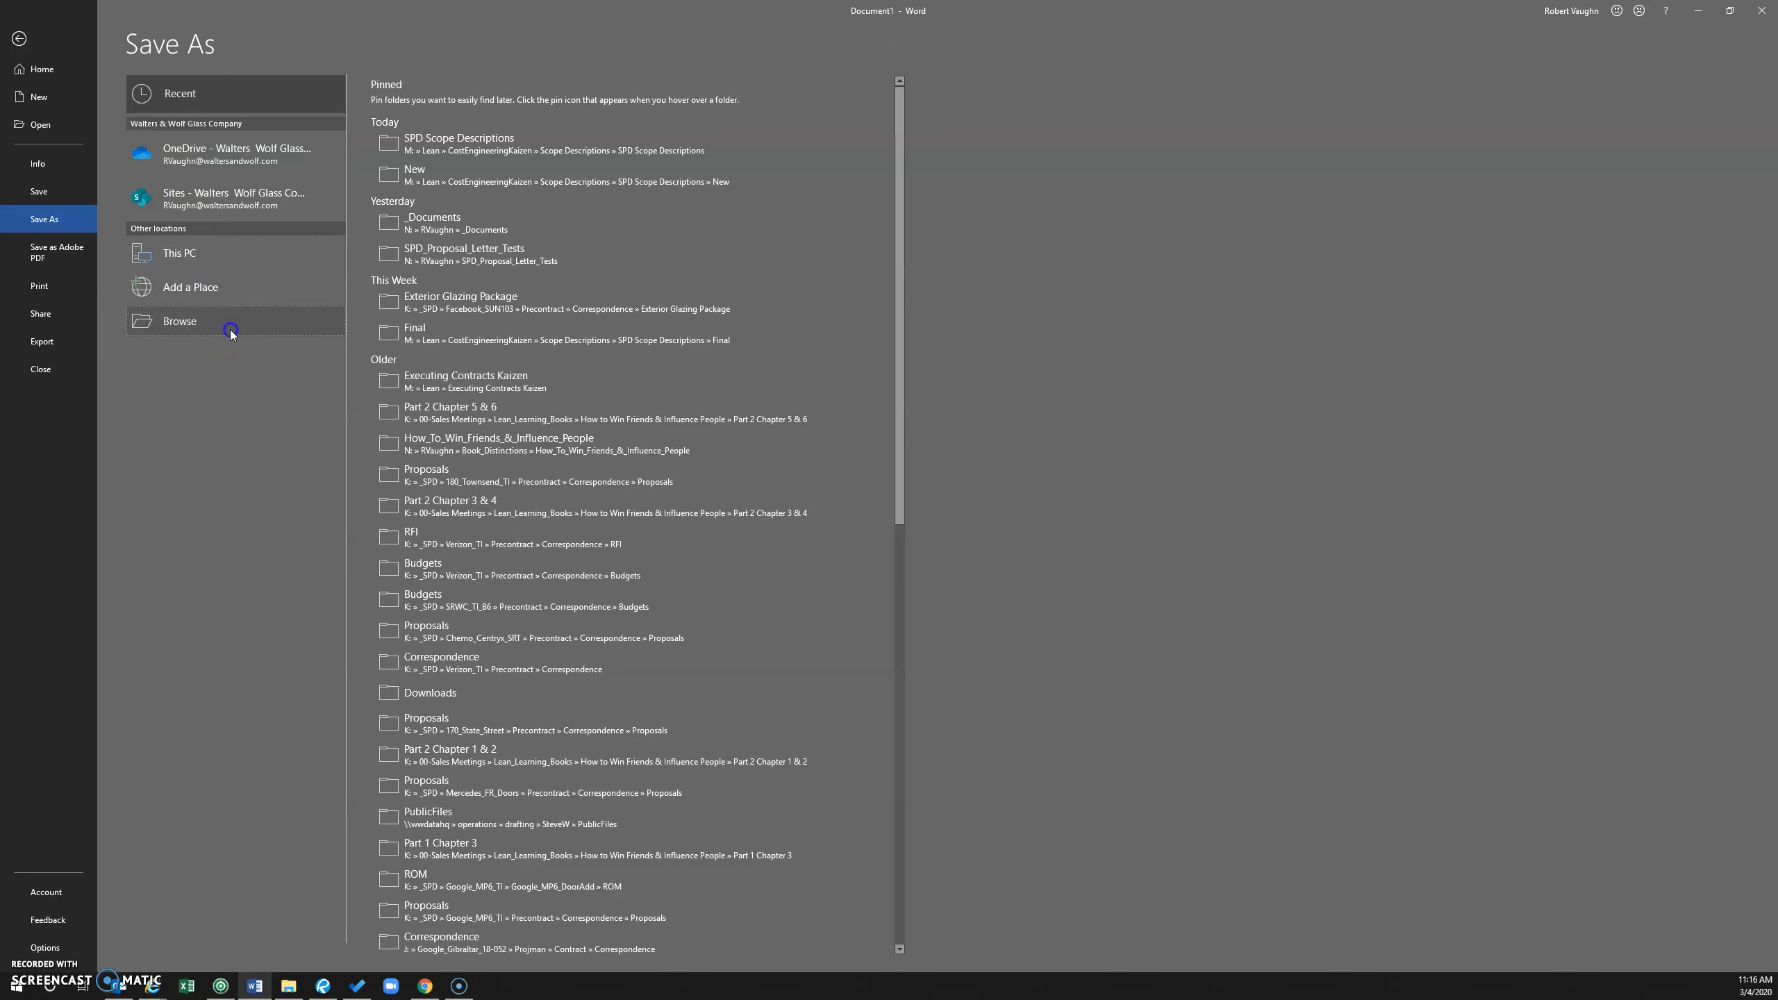
left_click(179, 320)
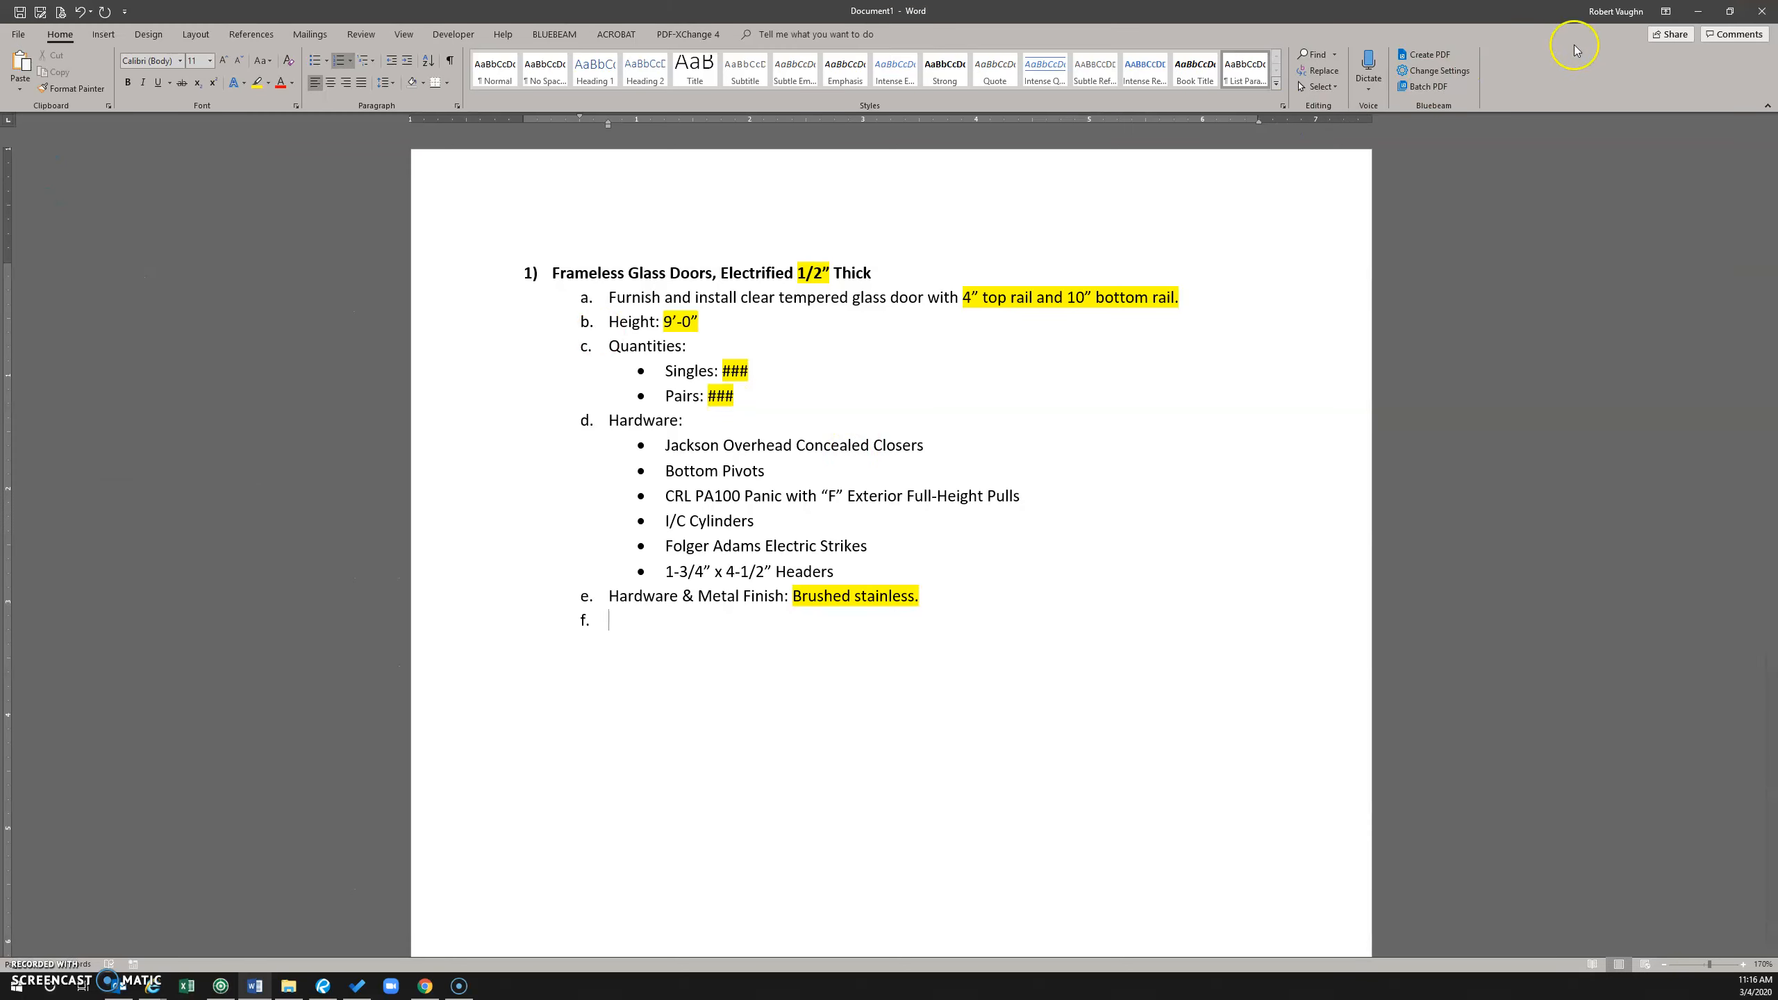
Return to File Explorer to confirm the template's 11:13 AM modified time and 15 KB size.
left_click(1728, 9)
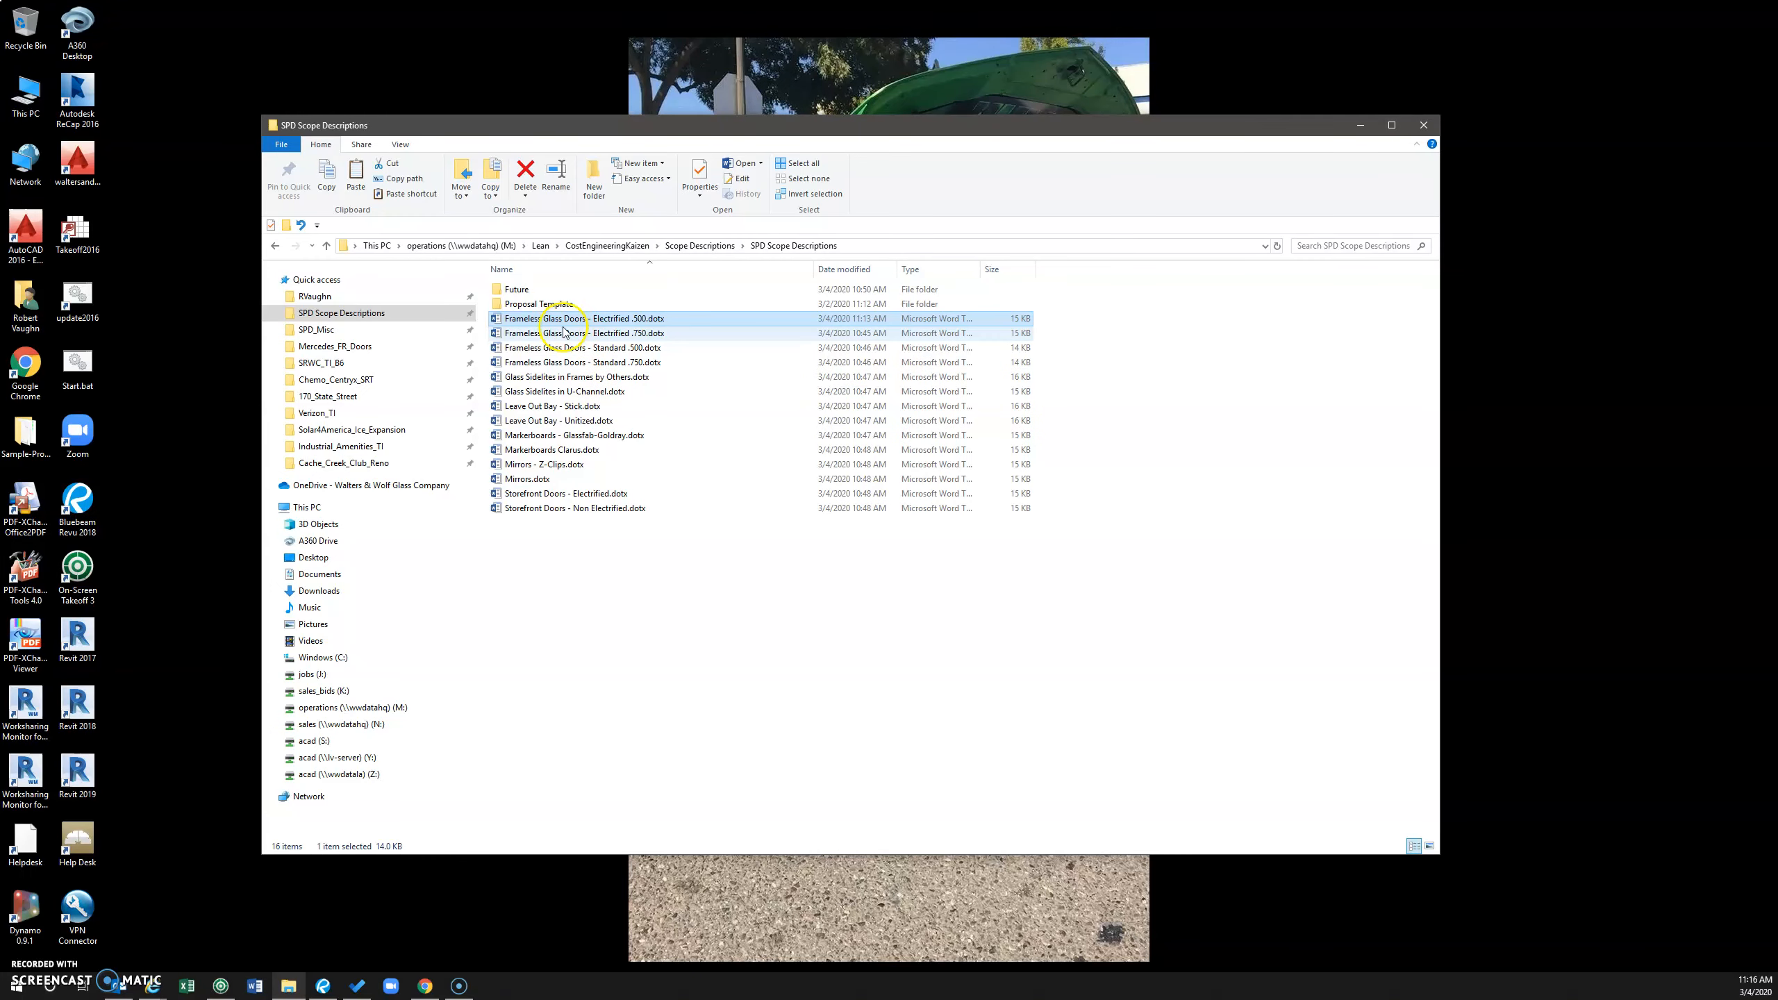
mouse_move(618, 325)
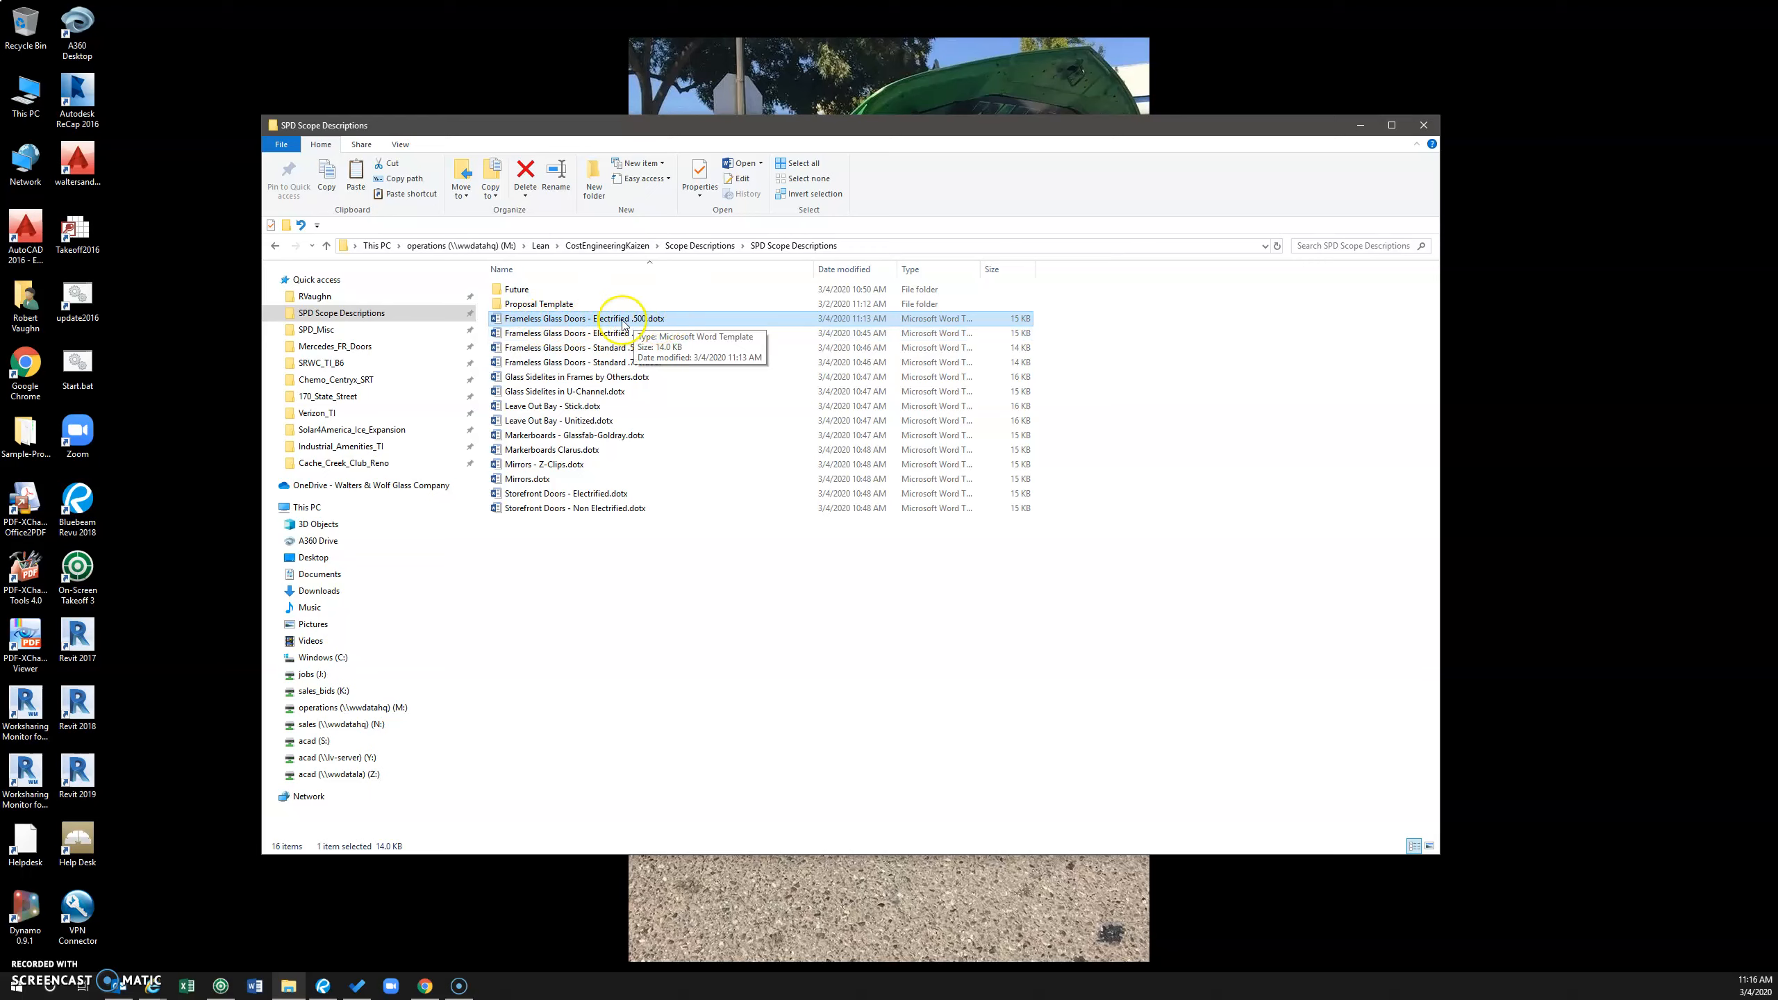
right_click(621, 318)
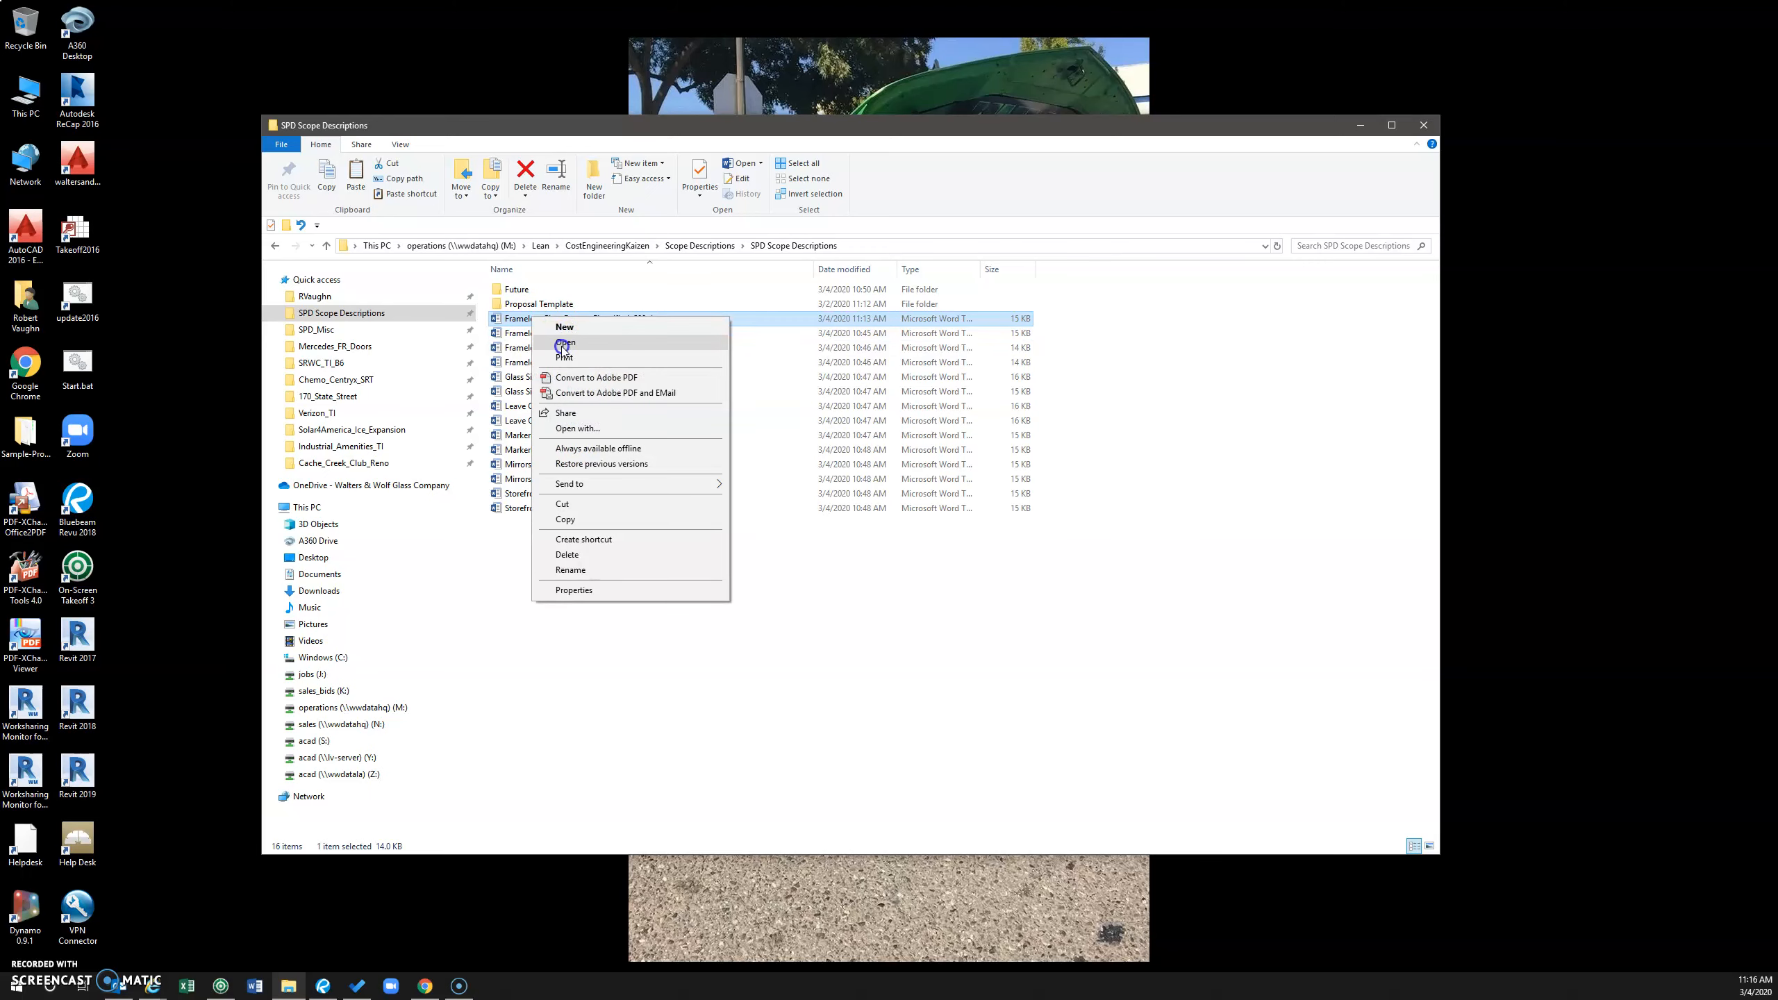
left_click(565, 344)
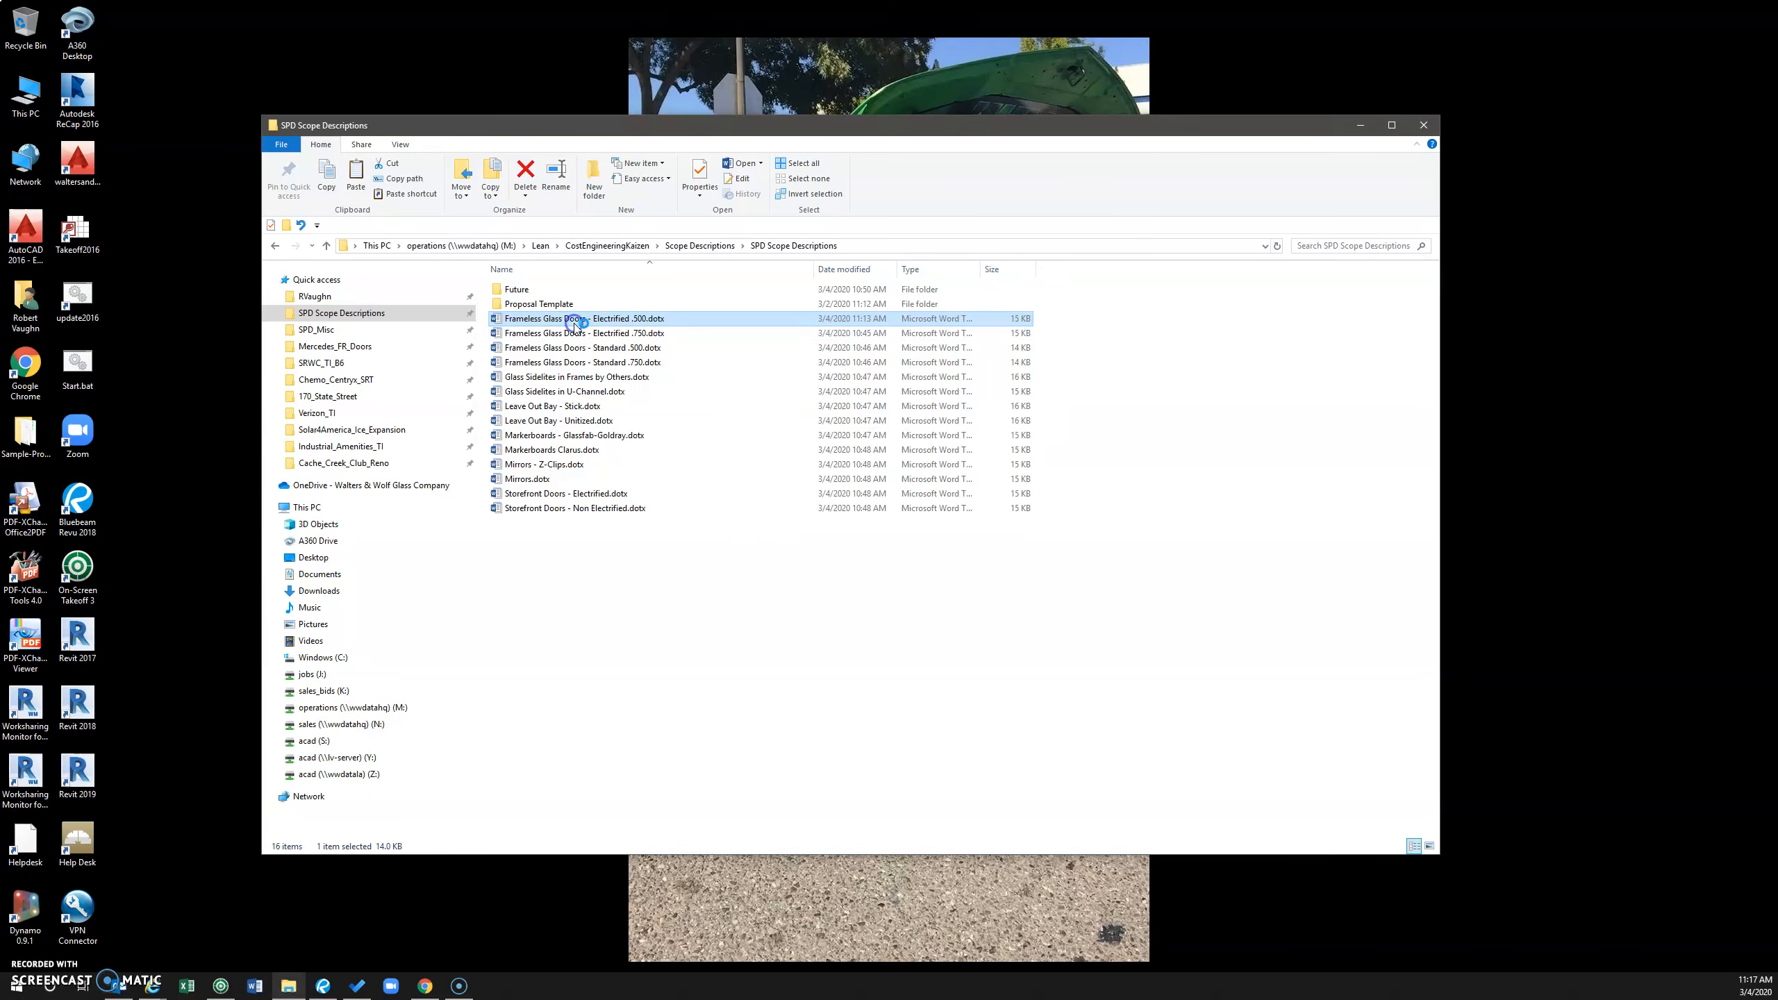
Reopen the updated Electrified .500 template to verify the blank item f. is present.
double_click(584, 318)
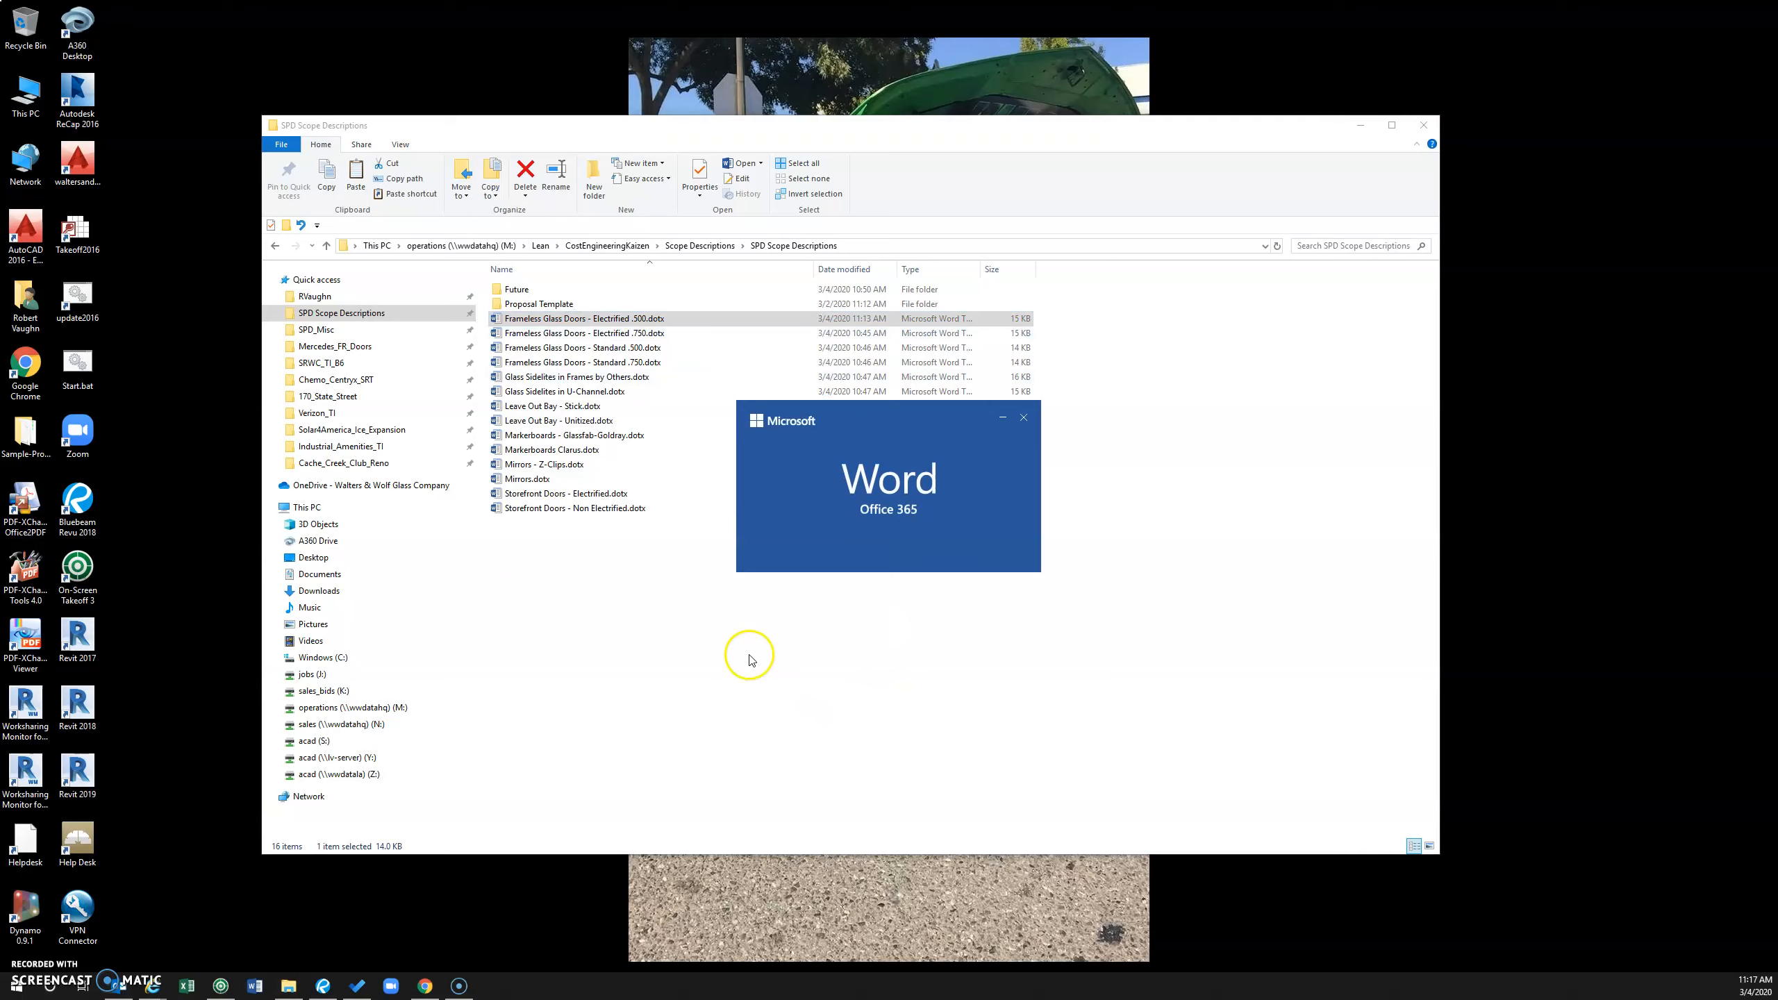
double_click(585, 318)
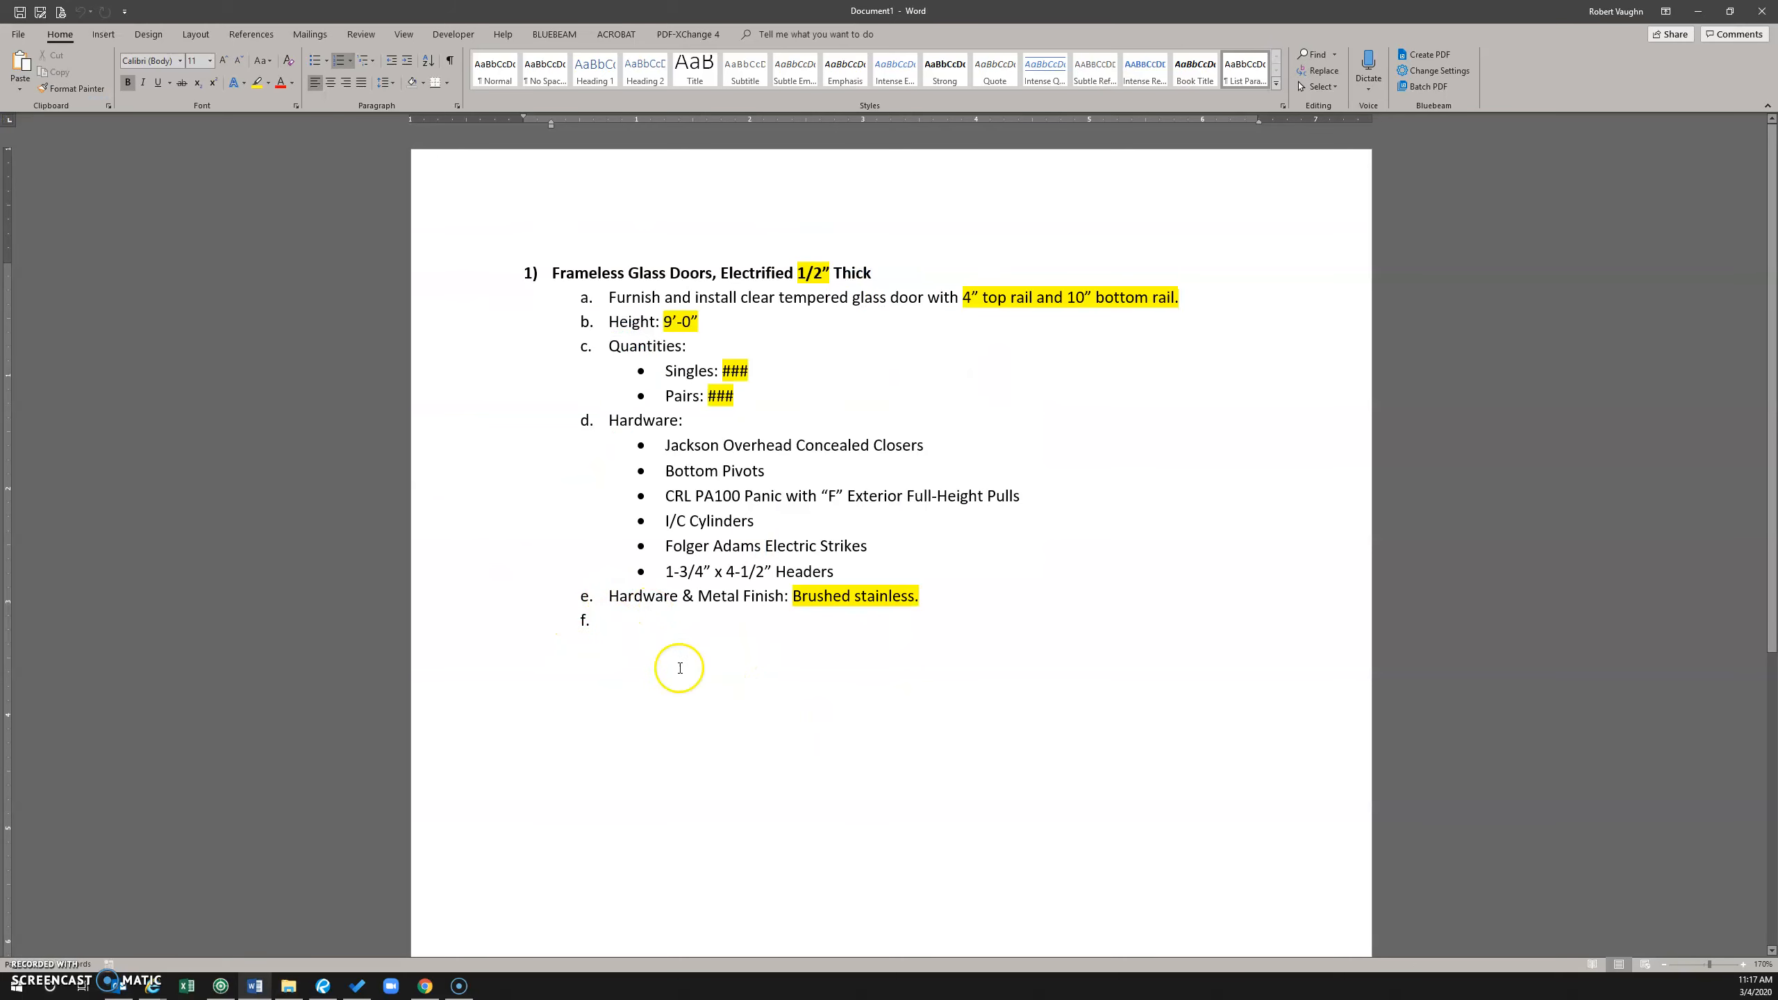
mouse_move(606, 664)
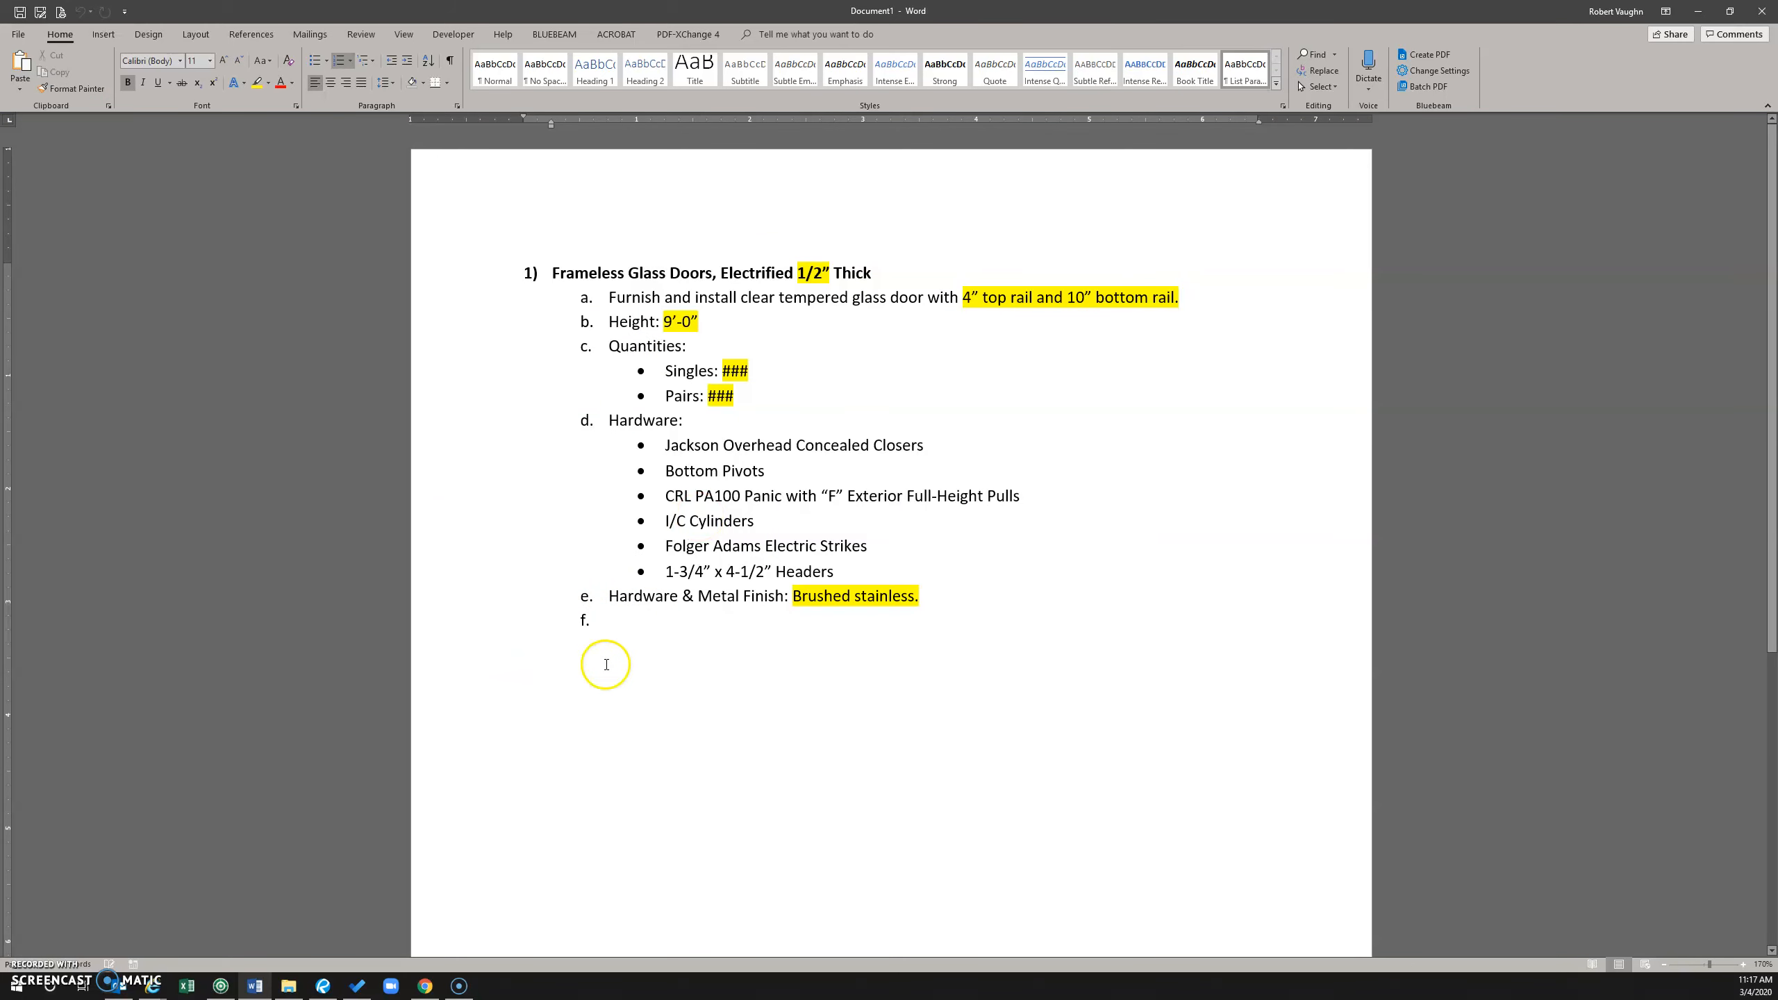
mouse_move(769, 579)
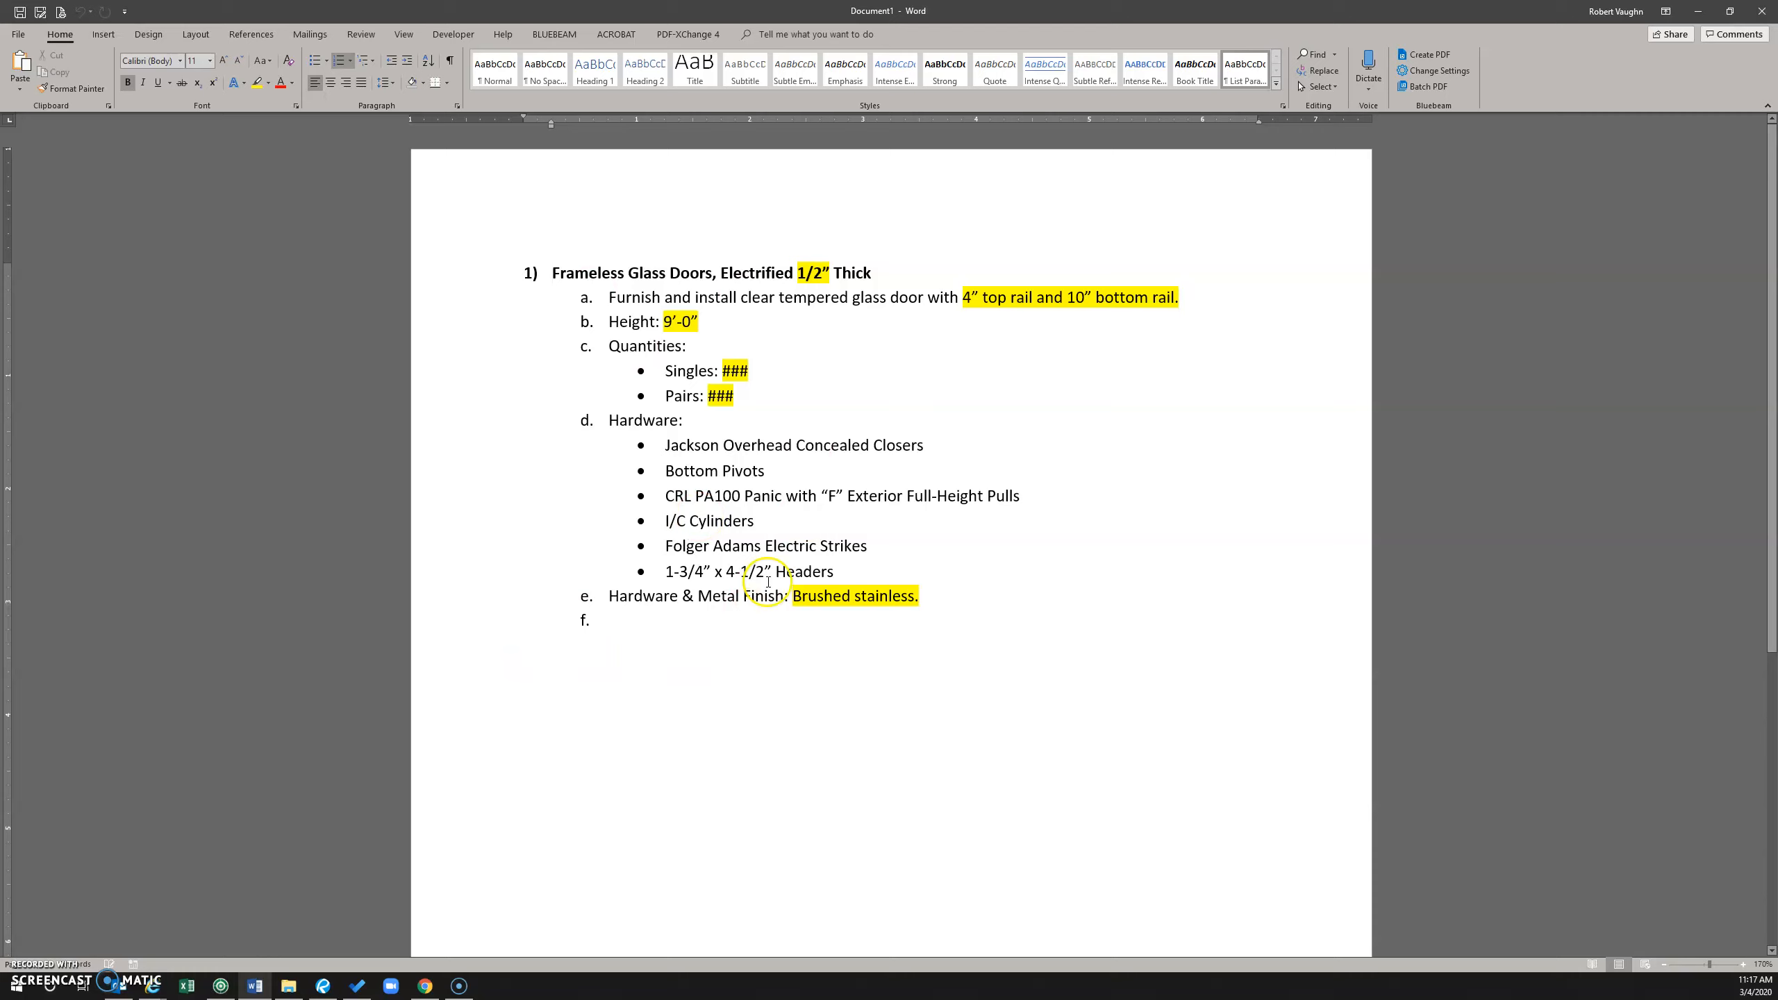
mouse_move(533, 797)
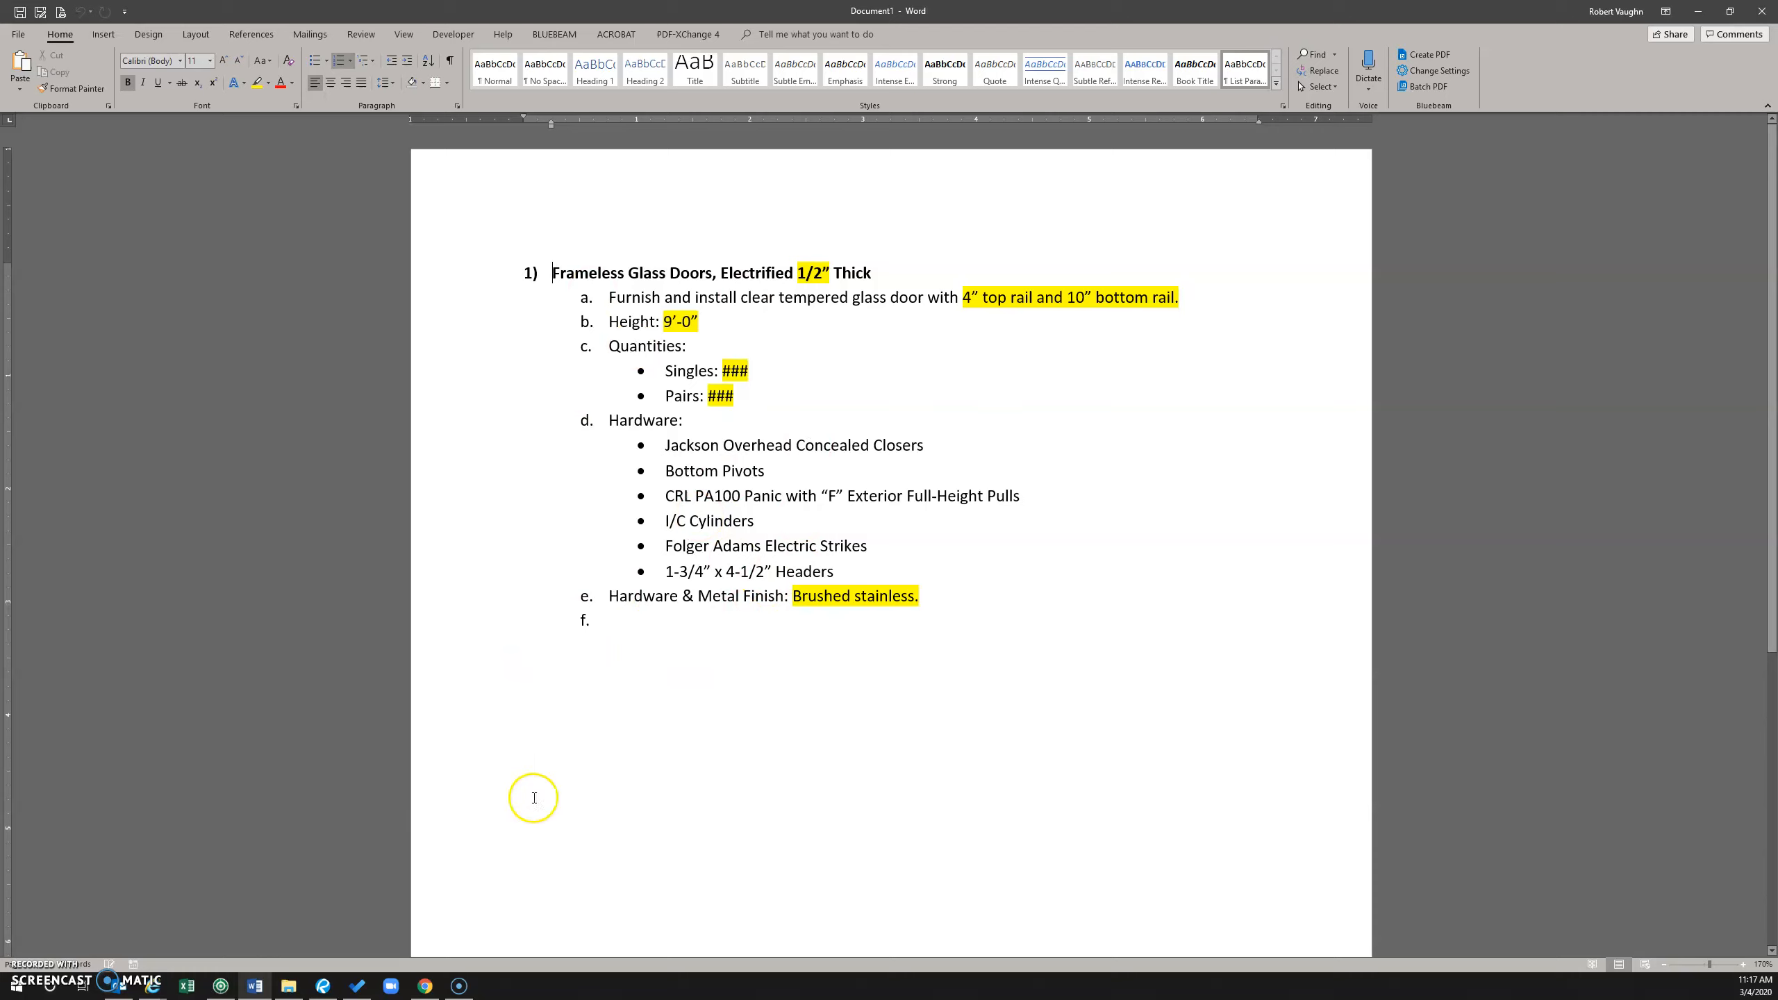